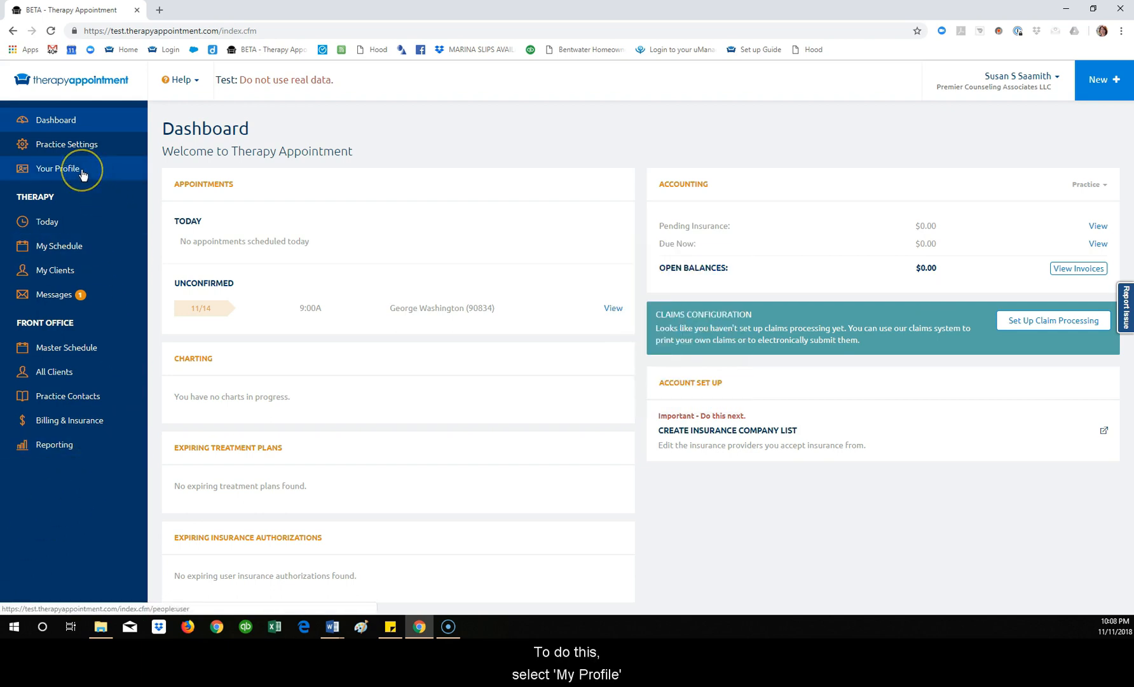
Step: Open Your Profile and scroll past personal and license details to contact information
left_click(65, 168)
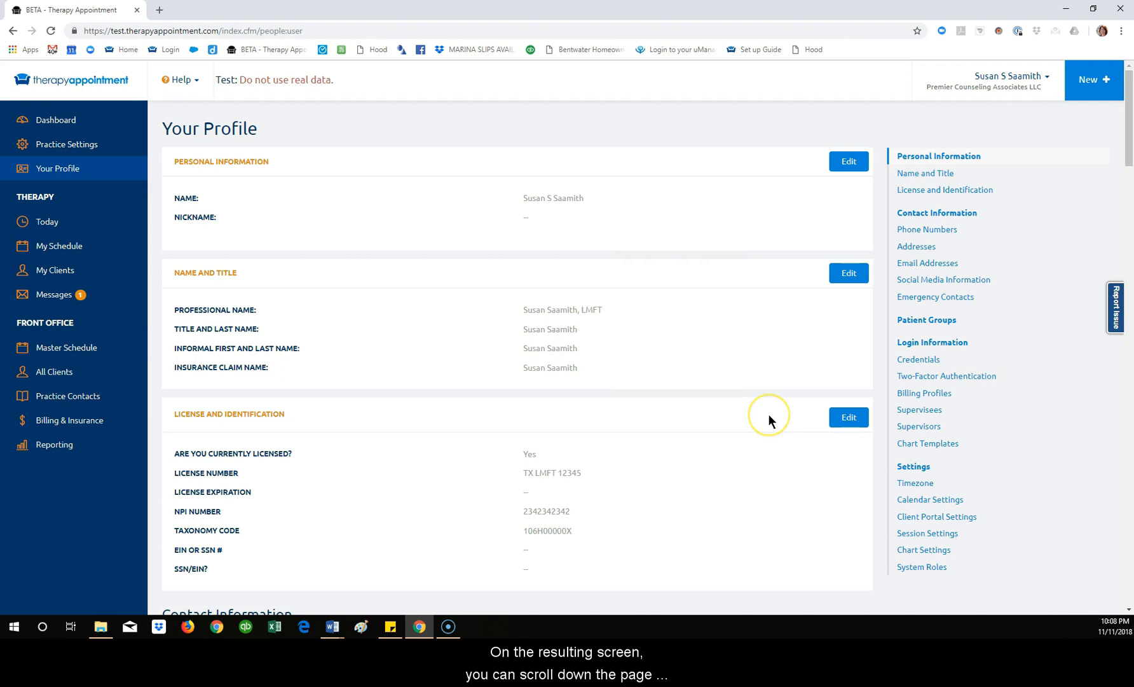
scroll("down", 3)
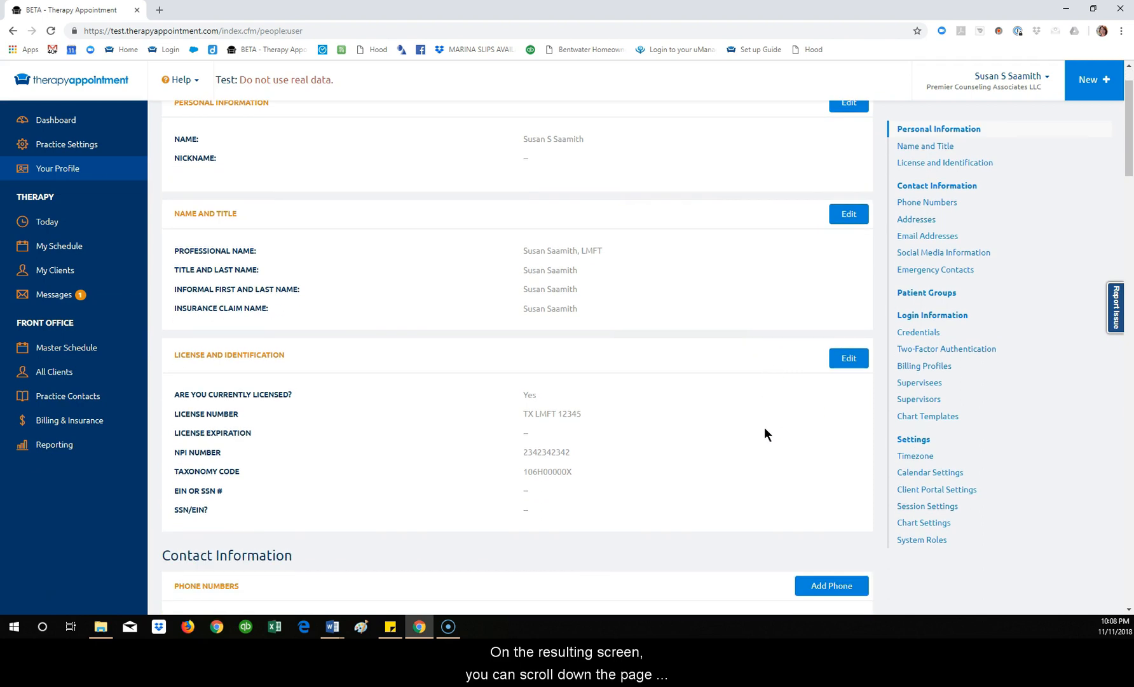
scroll("down", 3)
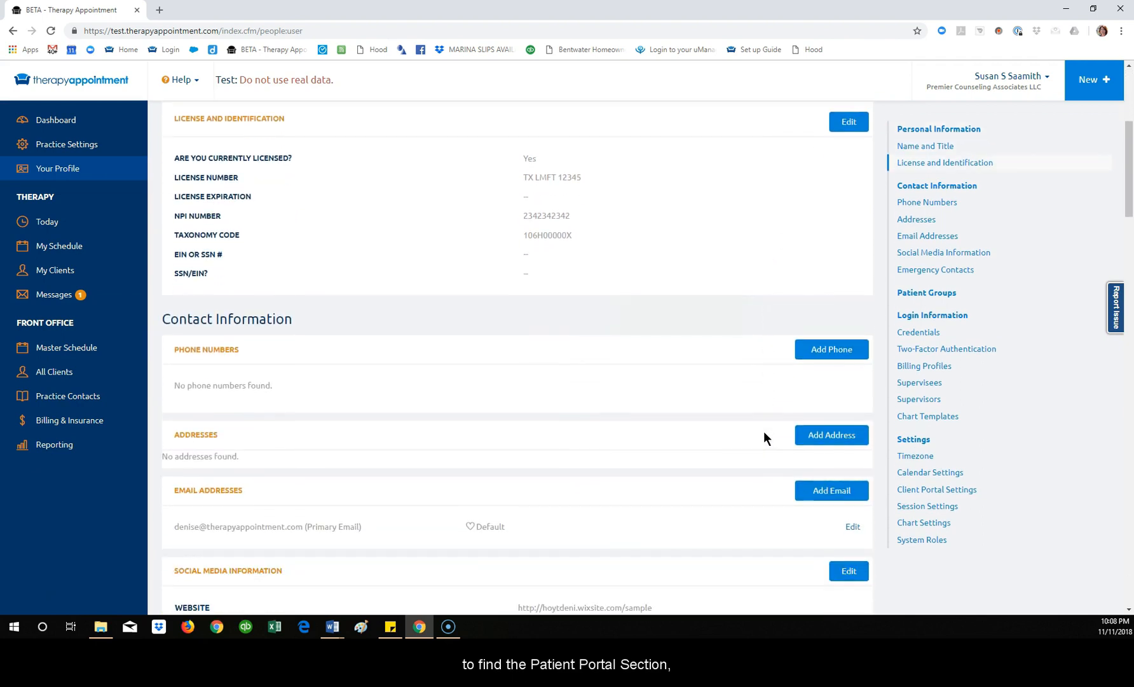
scroll("down", 3)
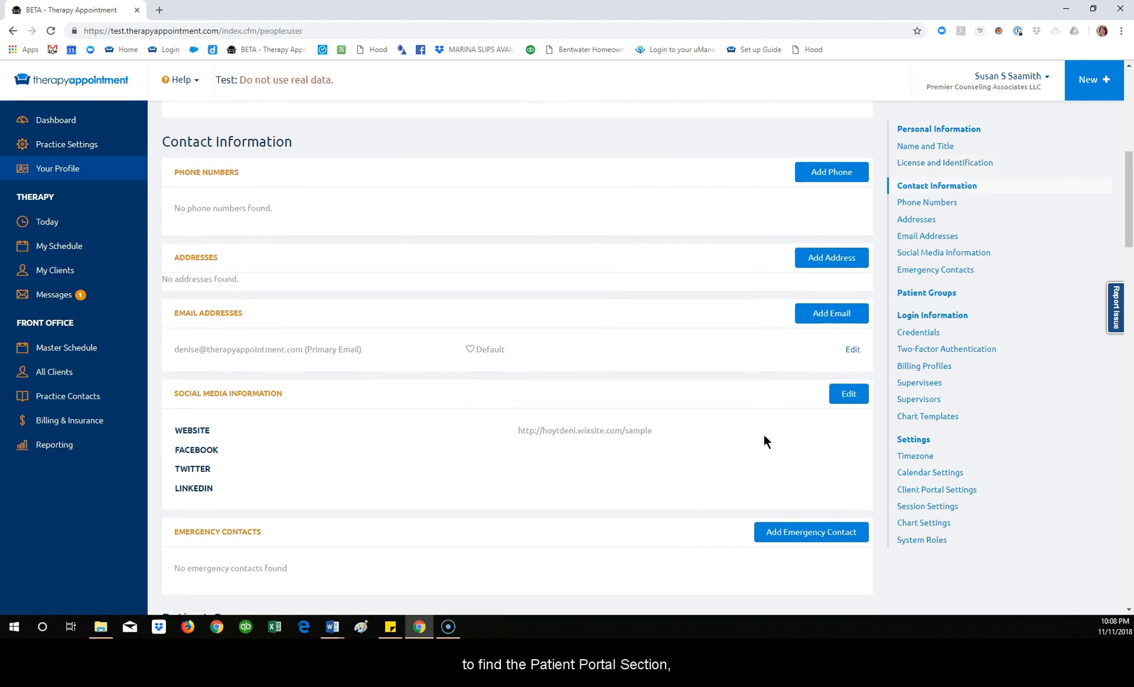
mouse_move(935, 497)
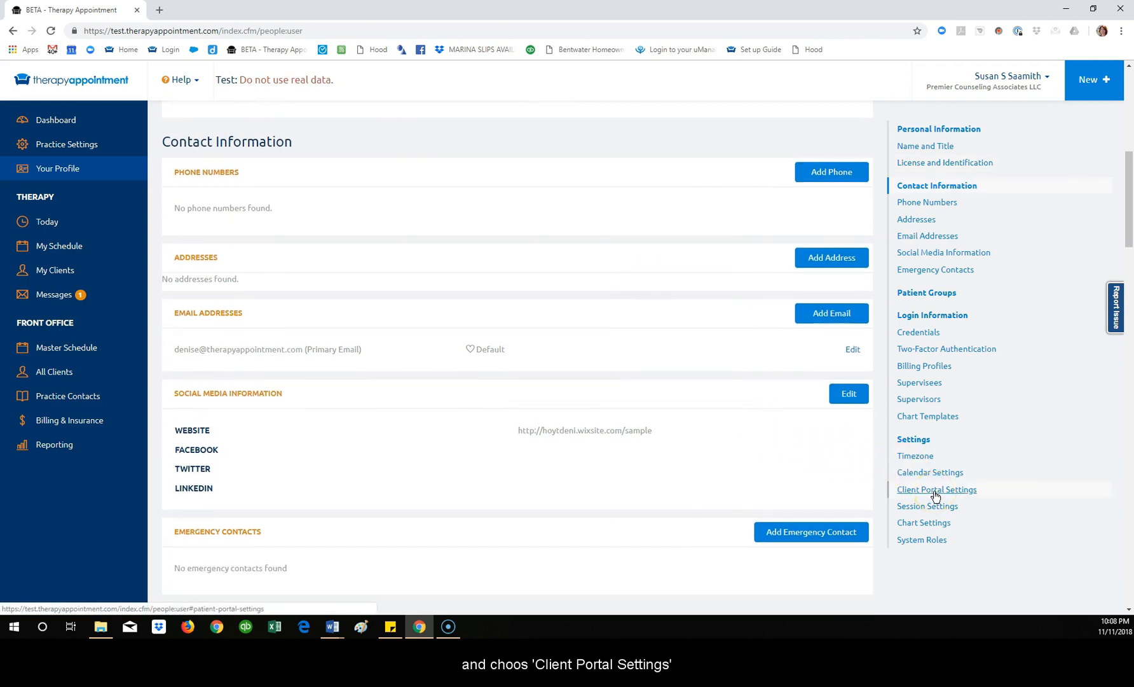
Step: Jump to Client Portal Settings to show patient portal and online scheduling options
left_click(936, 489)
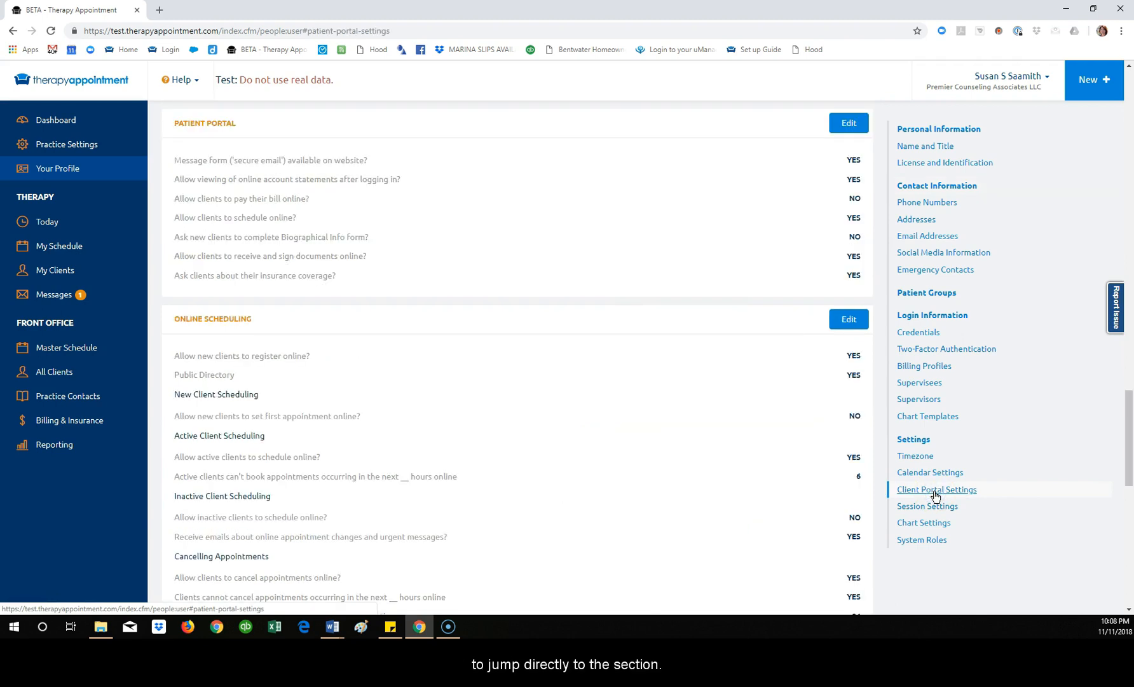
mouse_move(33, 600)
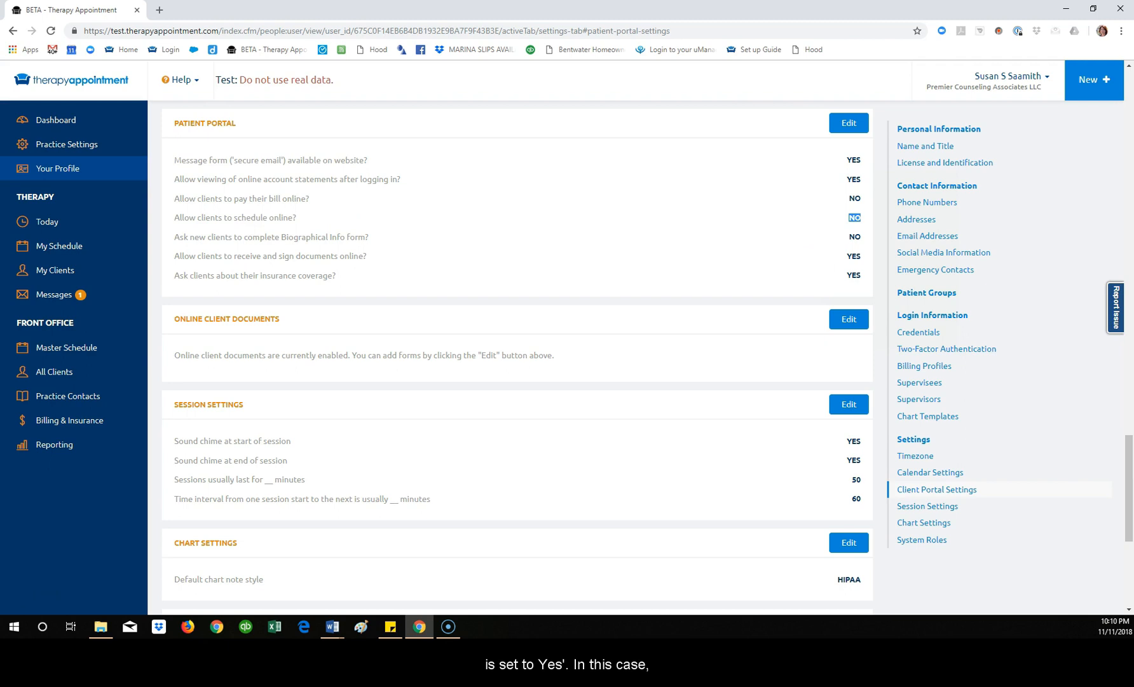
mouse_move(823, 220)
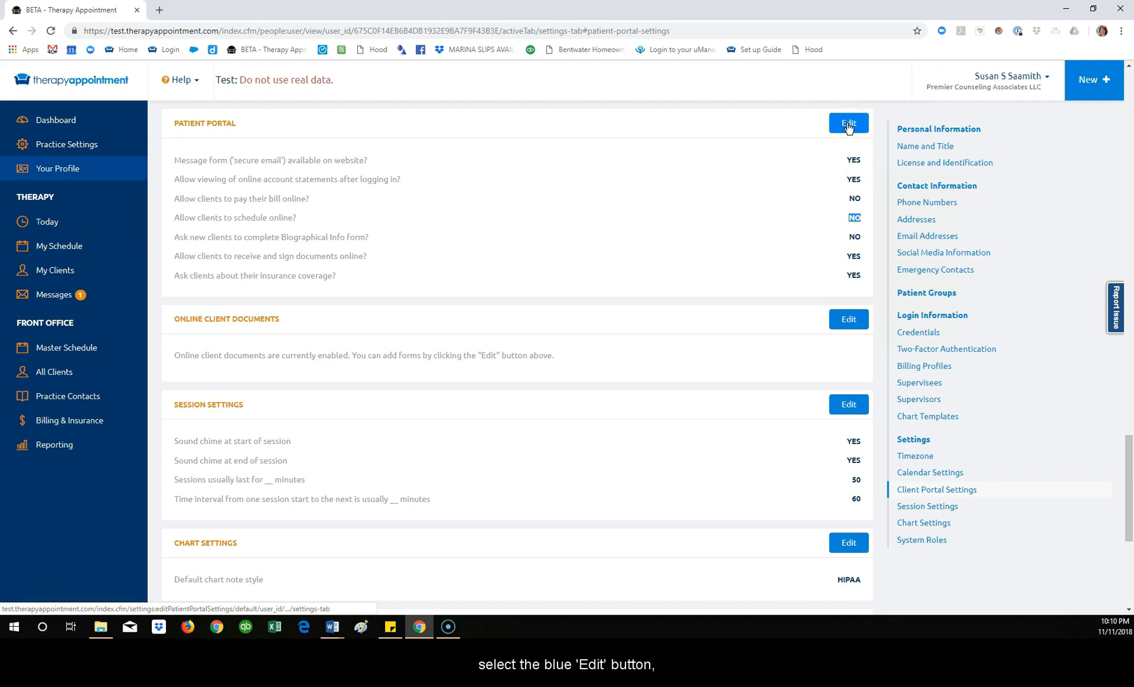
Step: Edit the Patient Portal to allow clients to schedule online, and save
left_click(849, 122)
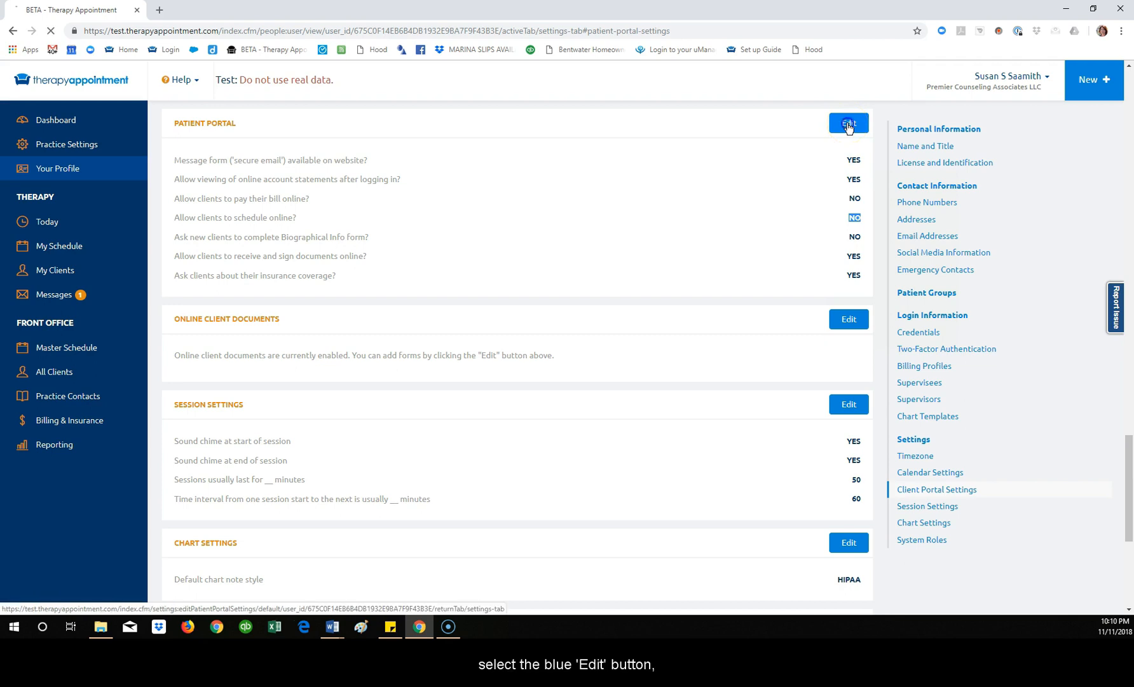
left_click(849, 122)
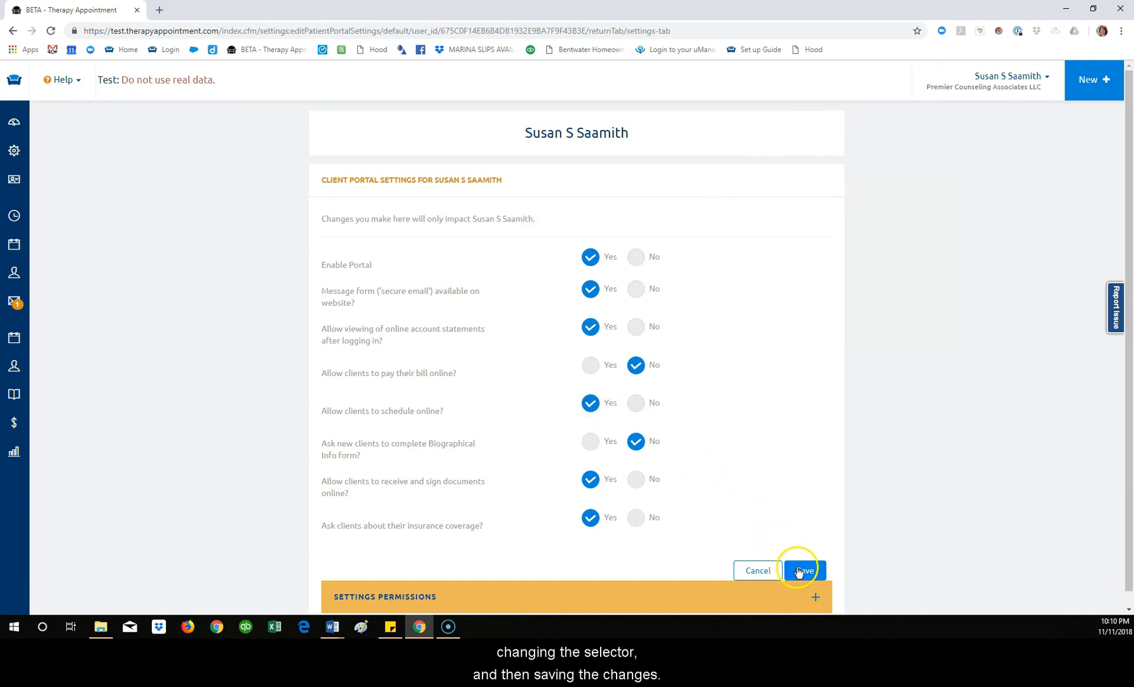
left_click(804, 570)
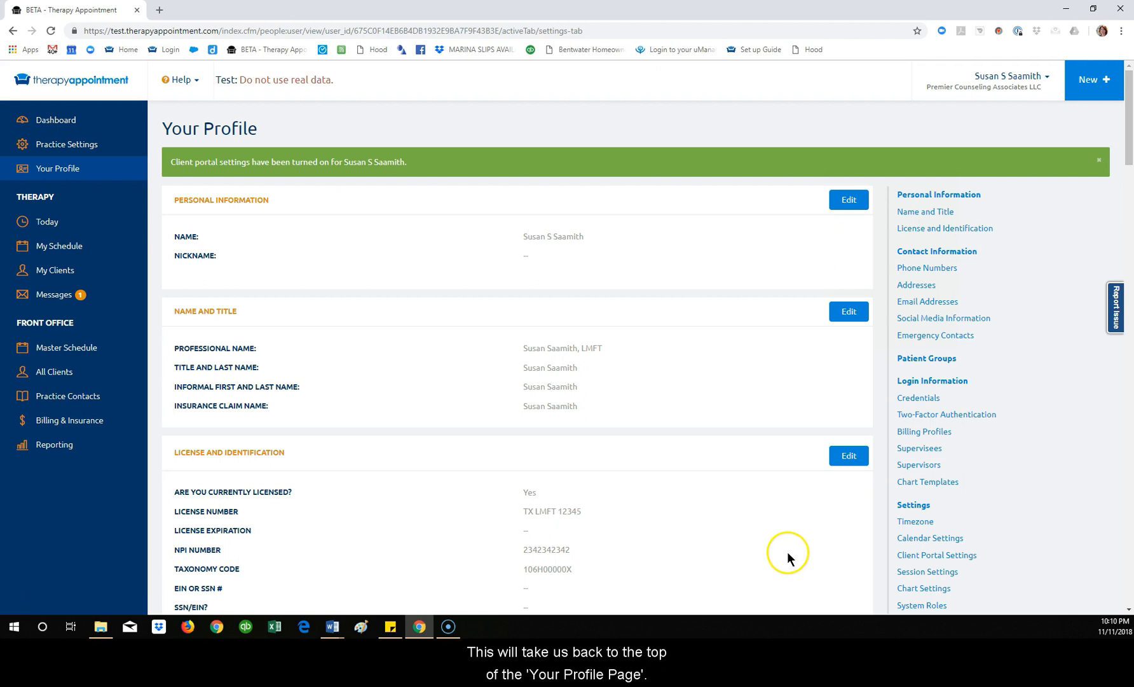
Step: Scroll the profile and return to Client Portal Settings to review Online Scheduling
scroll("down", 3)
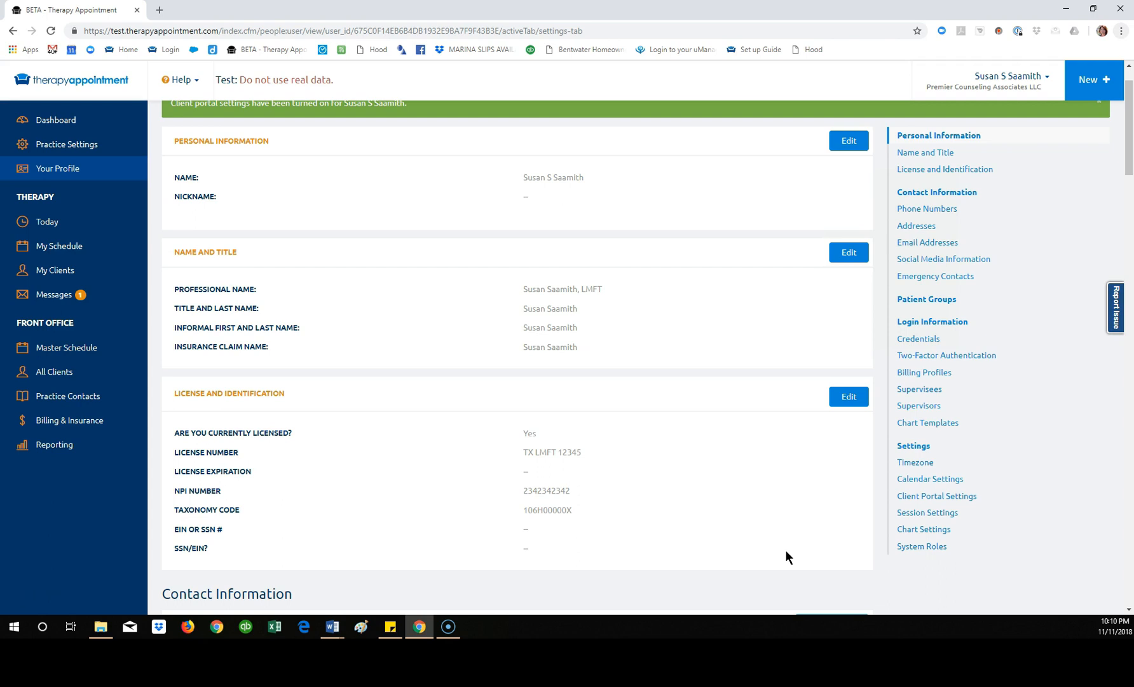
mouse_move(22, 599)
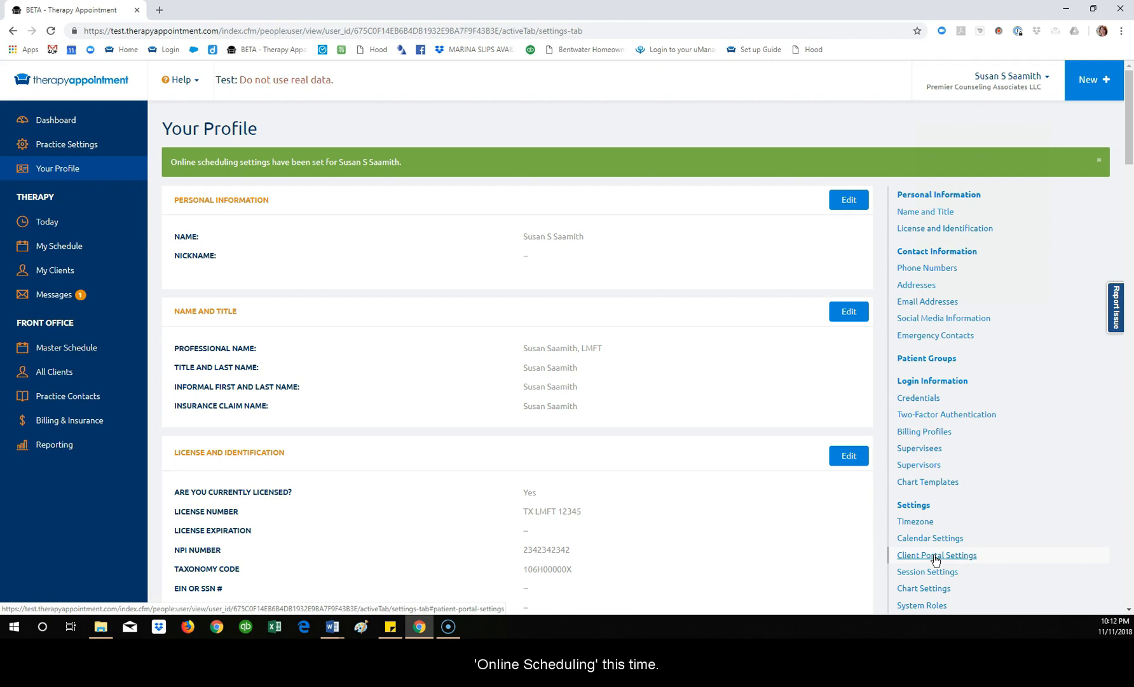
left_click(936, 555)
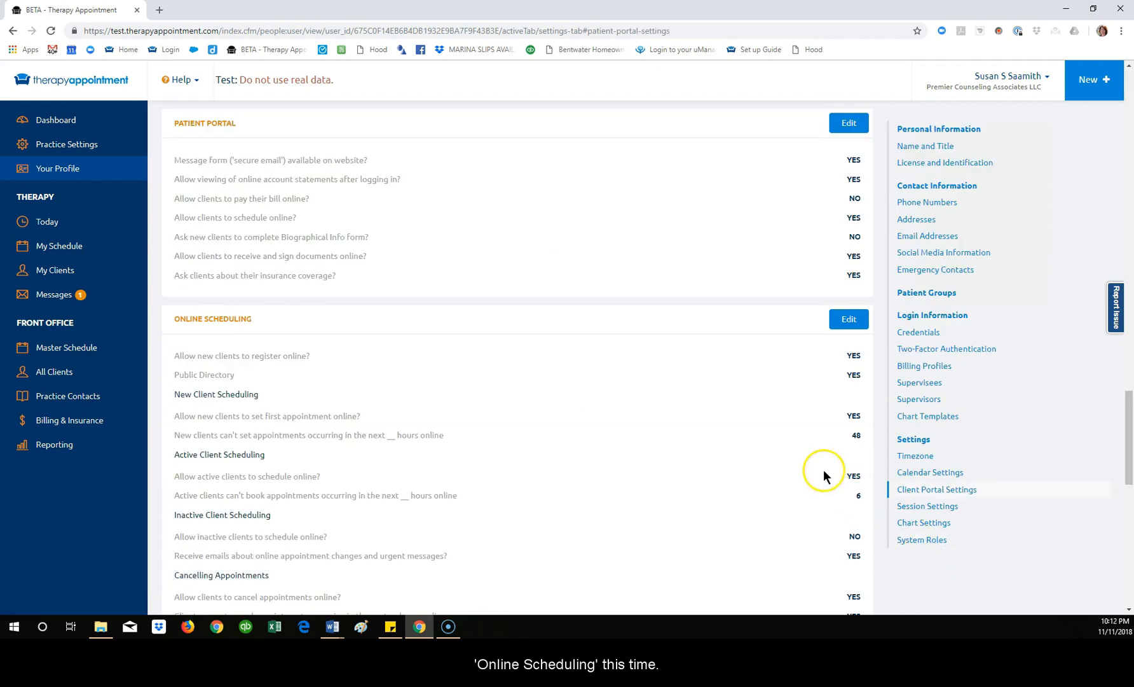
mouse_move(463, 518)
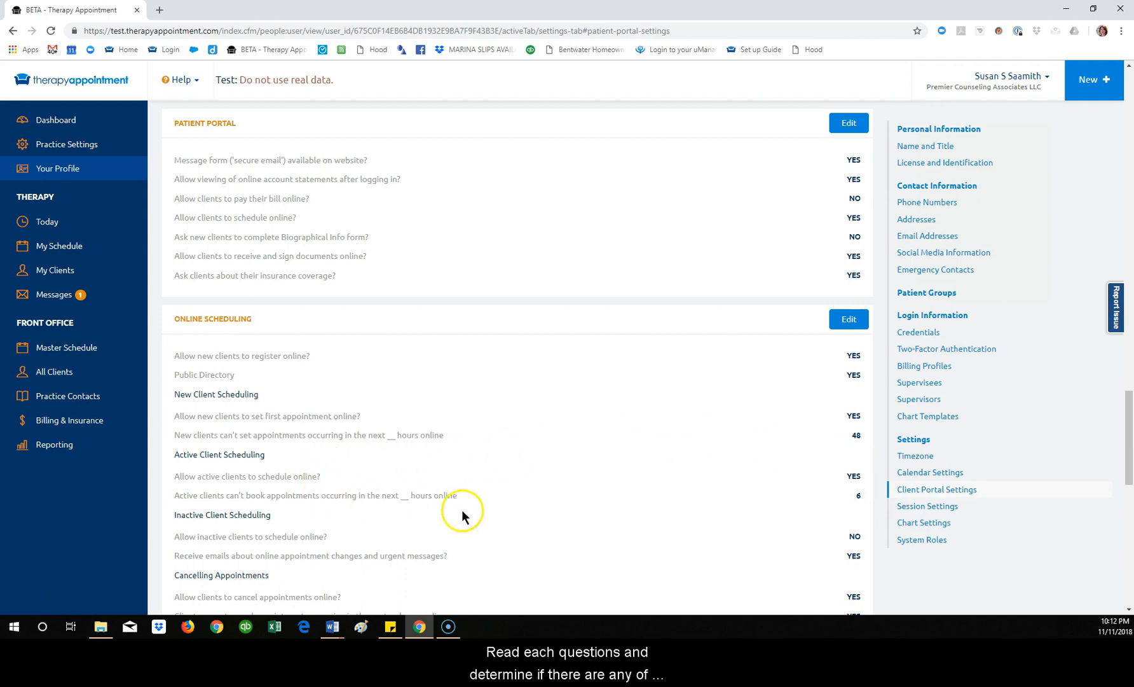
mouse_move(849, 476)
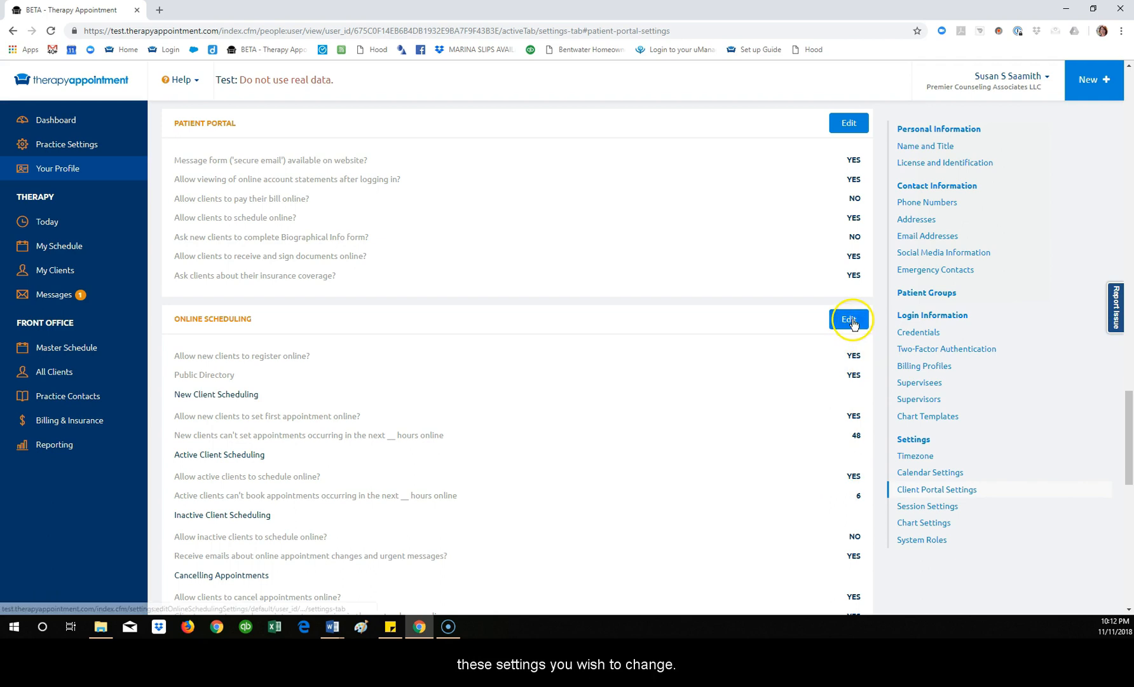
Step: Set 'Allow new clients to set first appointment online' to No and save
left_click(848, 319)
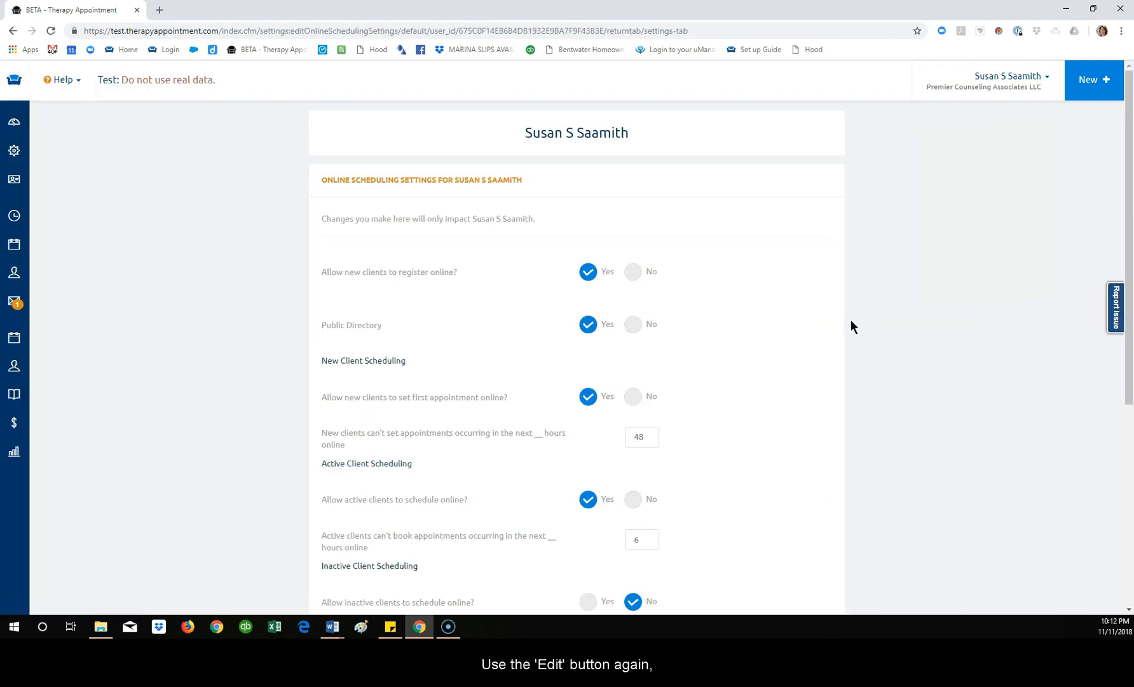
left_click(632, 396)
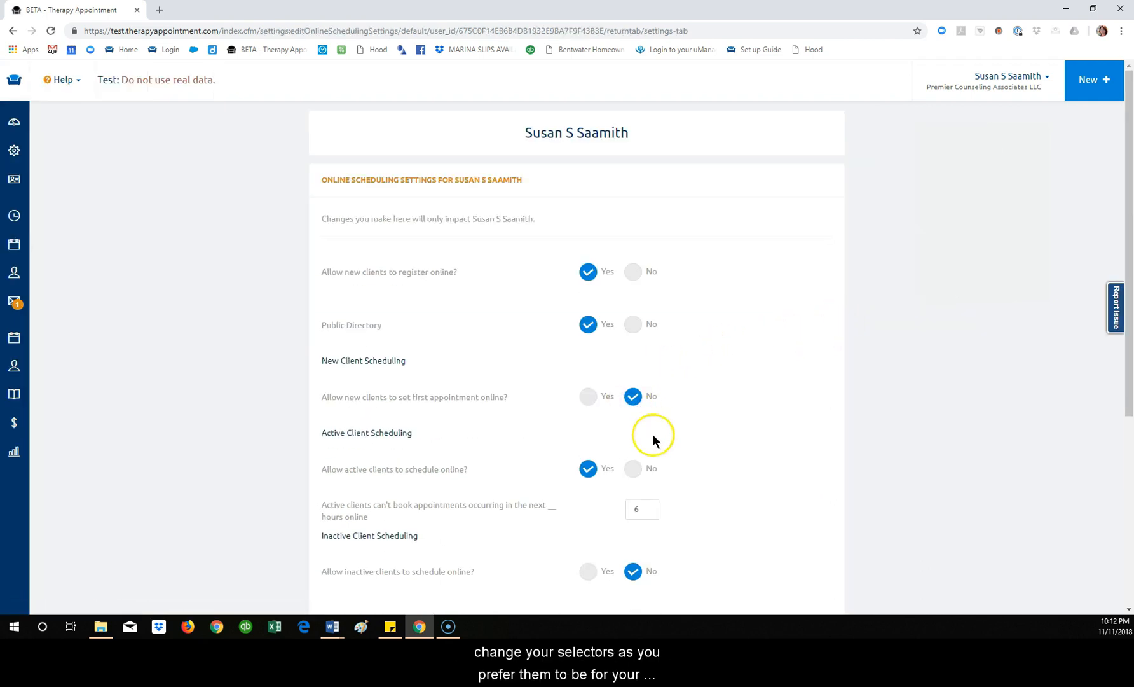
scroll("down", 3)
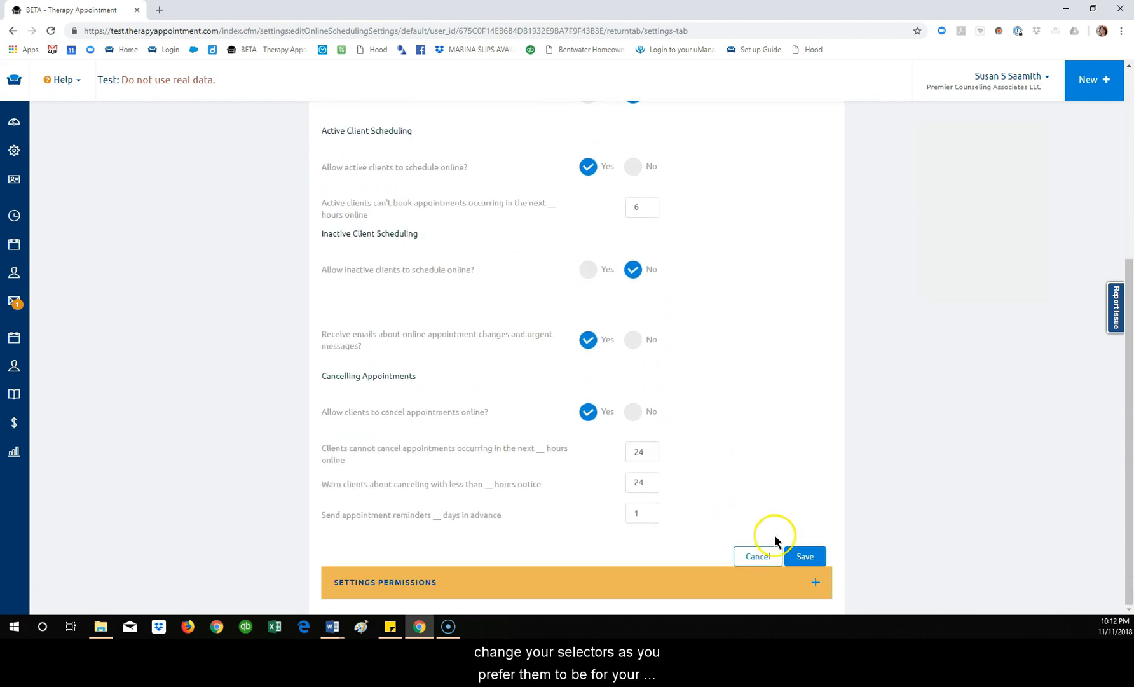
left_click(805, 556)
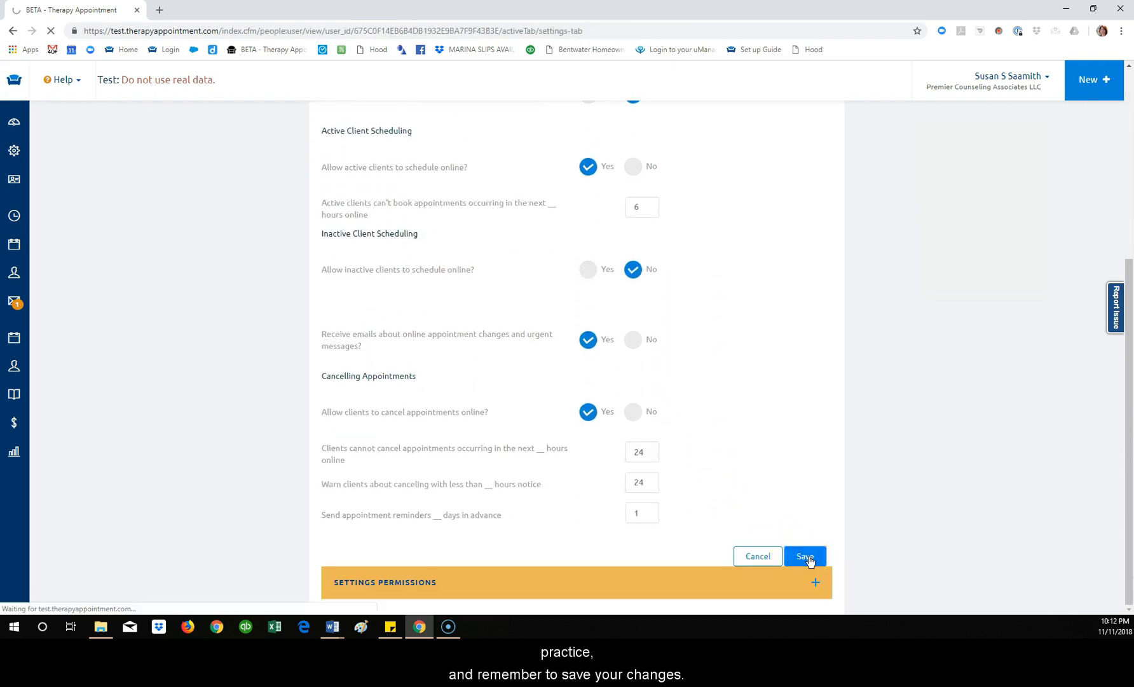
left_click(805, 556)
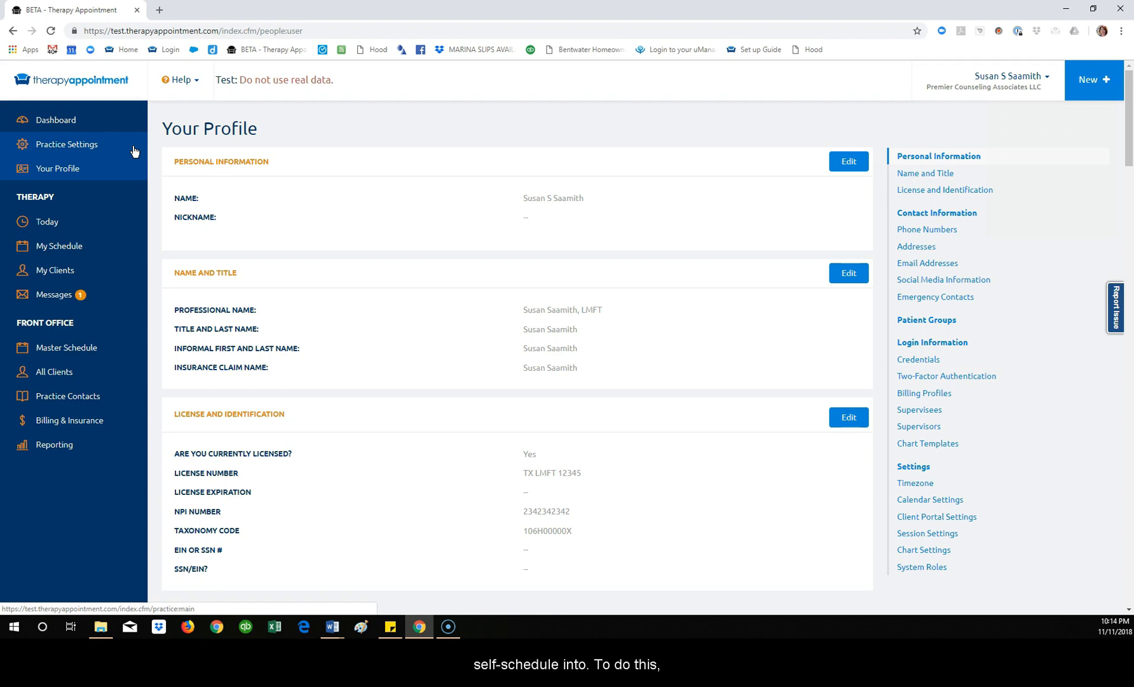
mouse_move(85, 147)
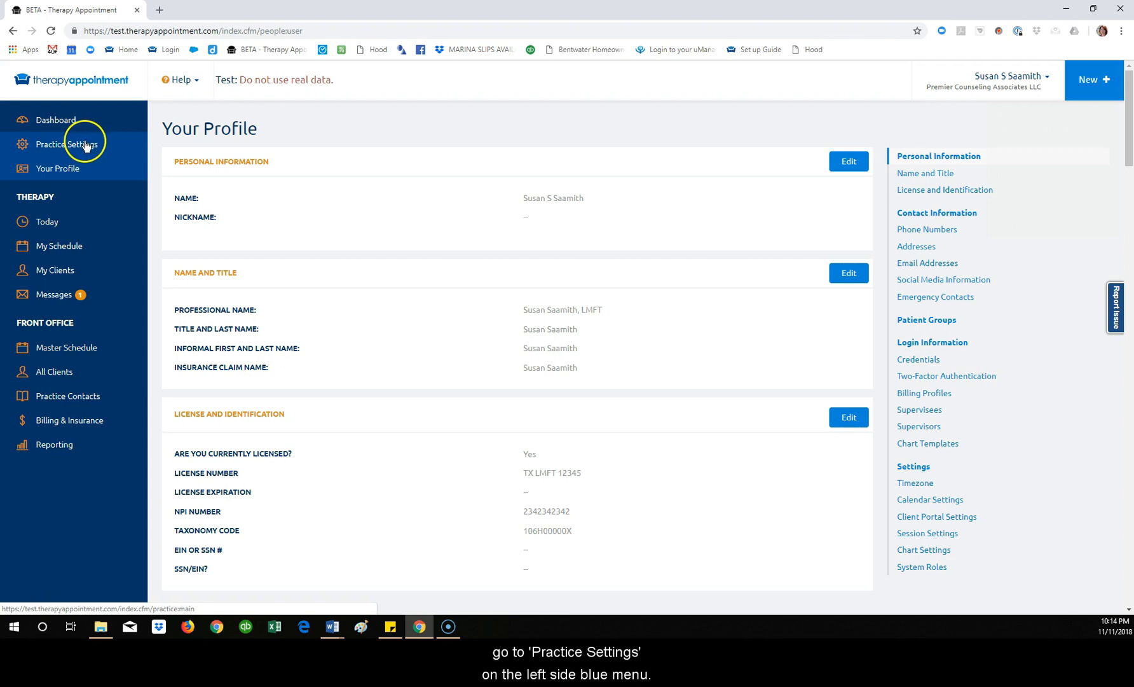
Step: Open Practice Settings on the Billing & Insurance tab showing CPT code counts
left_click(68, 144)
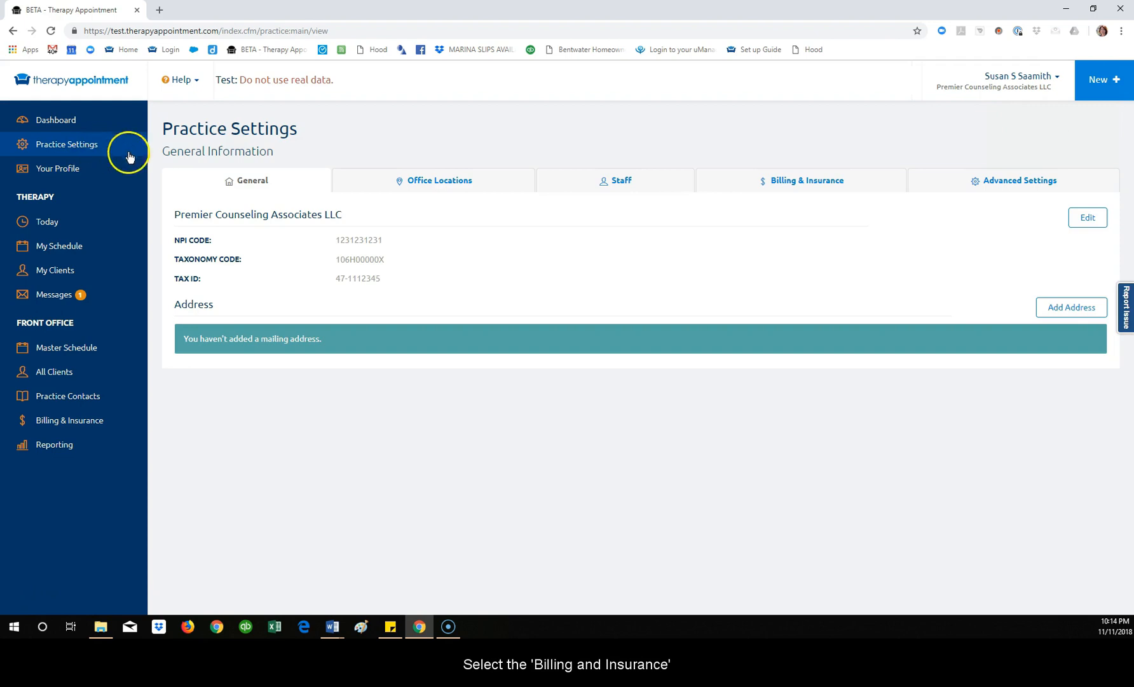
mouse_move(808, 184)
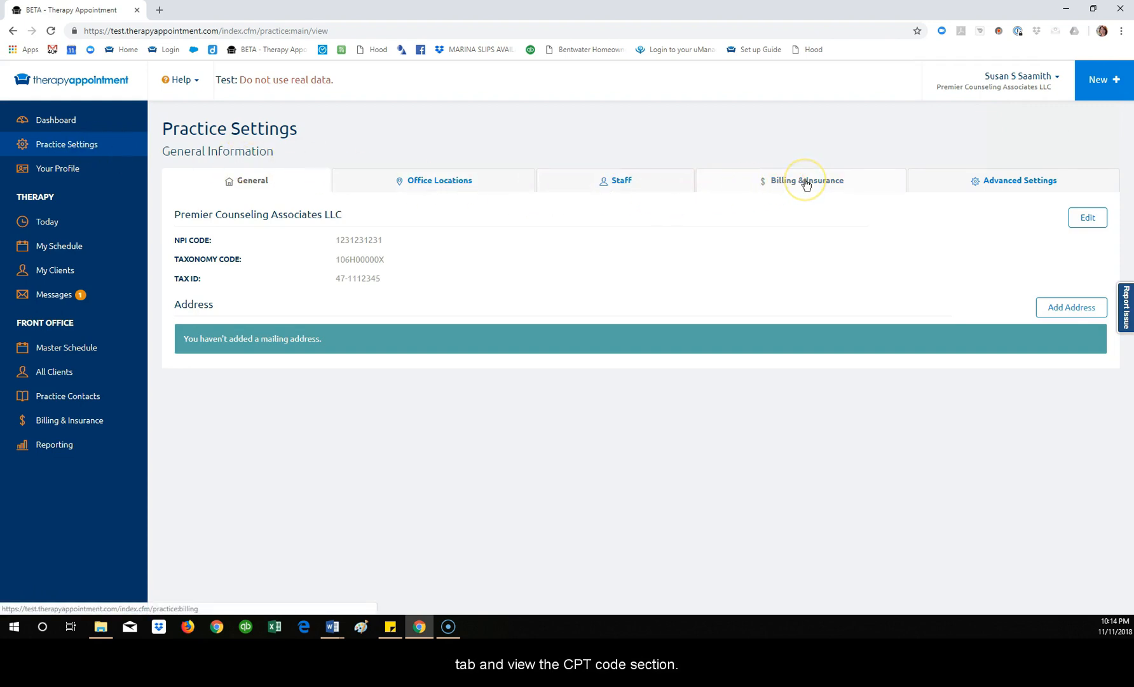
left_click(807, 180)
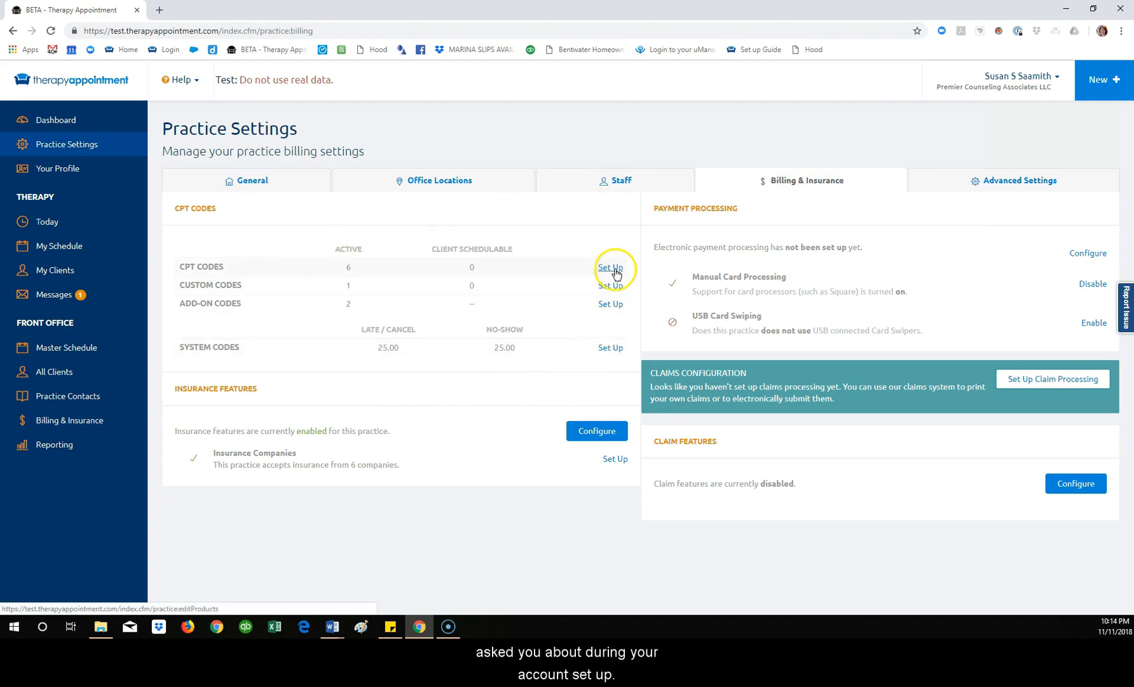
Step: Mark CPT codes 90834 and 90847 as client-schedulable and save the codes
left_click(610, 267)
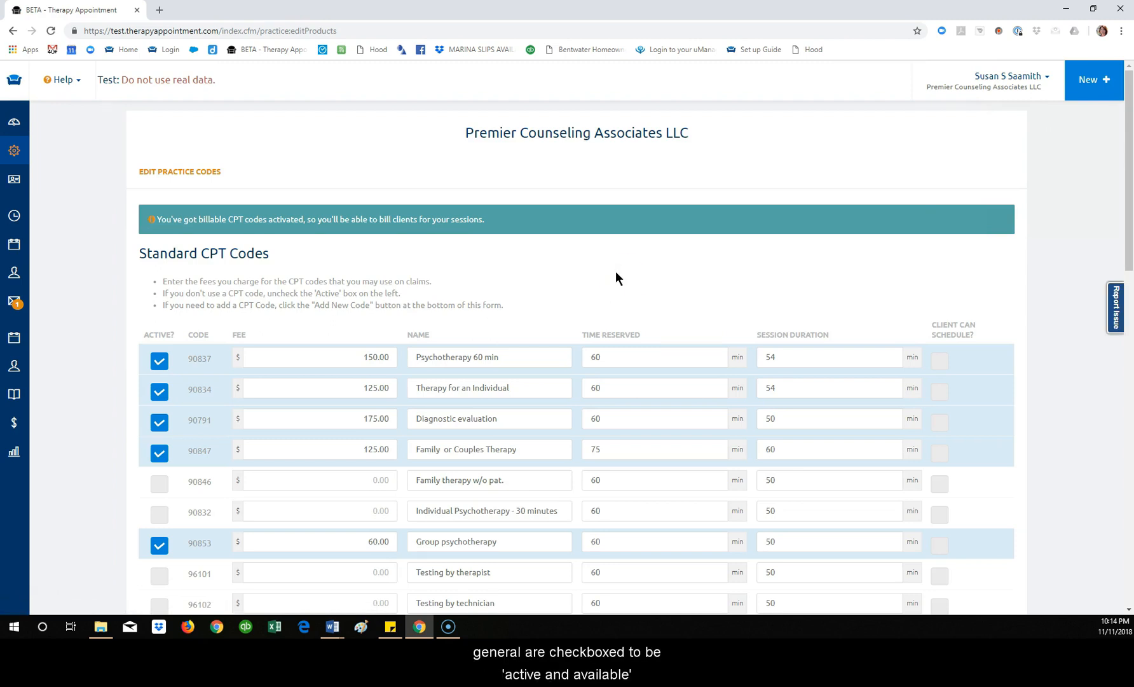
scroll("down", 3)
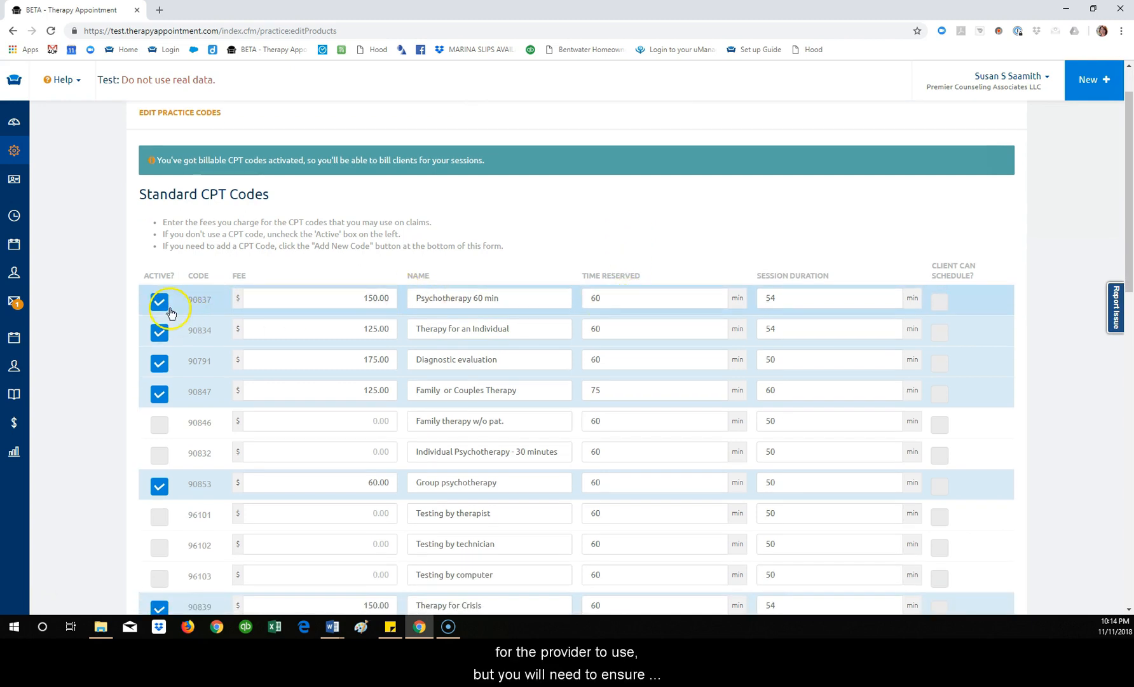
mouse_move(159, 360)
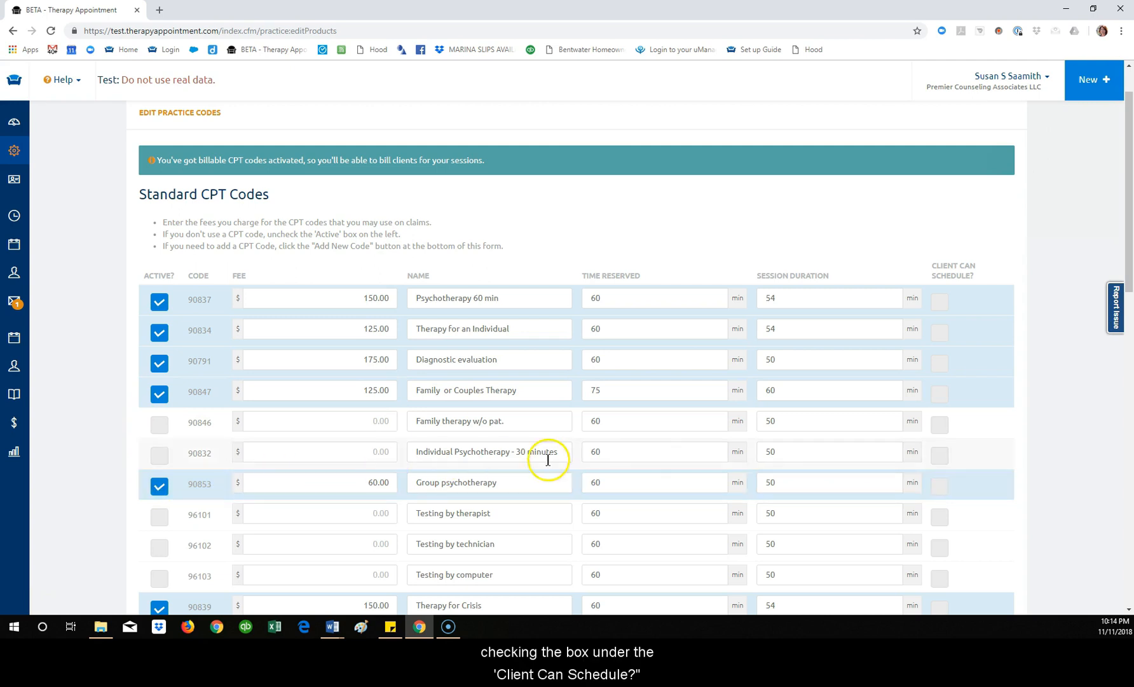
mouse_move(948, 273)
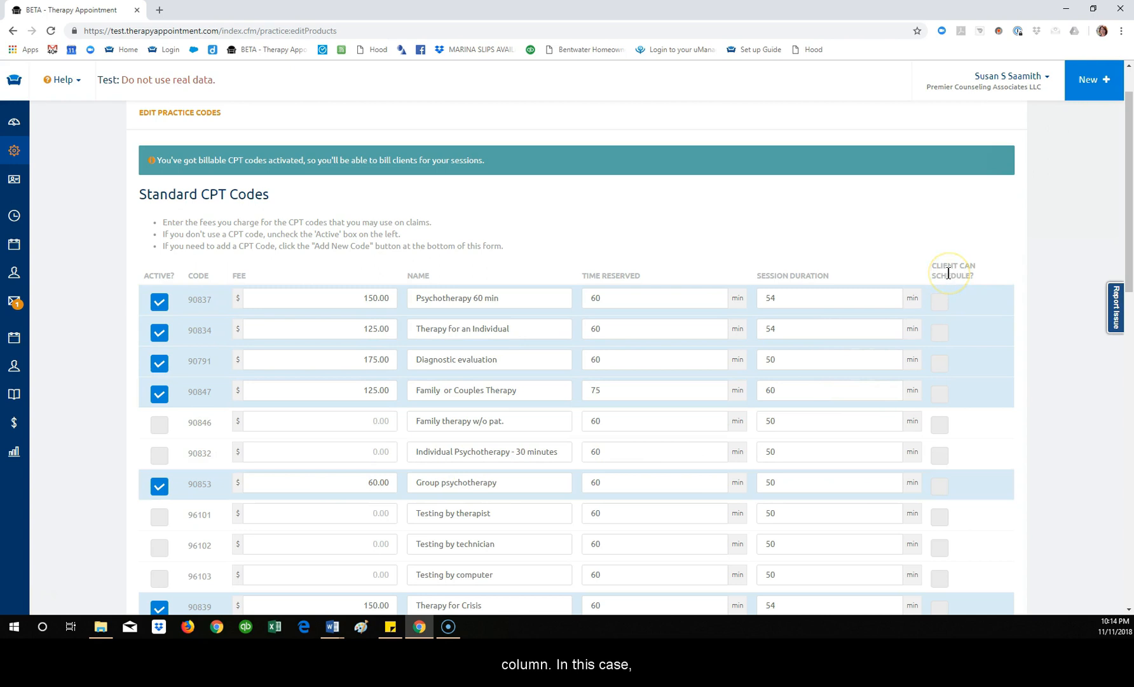
left_click(939, 331)
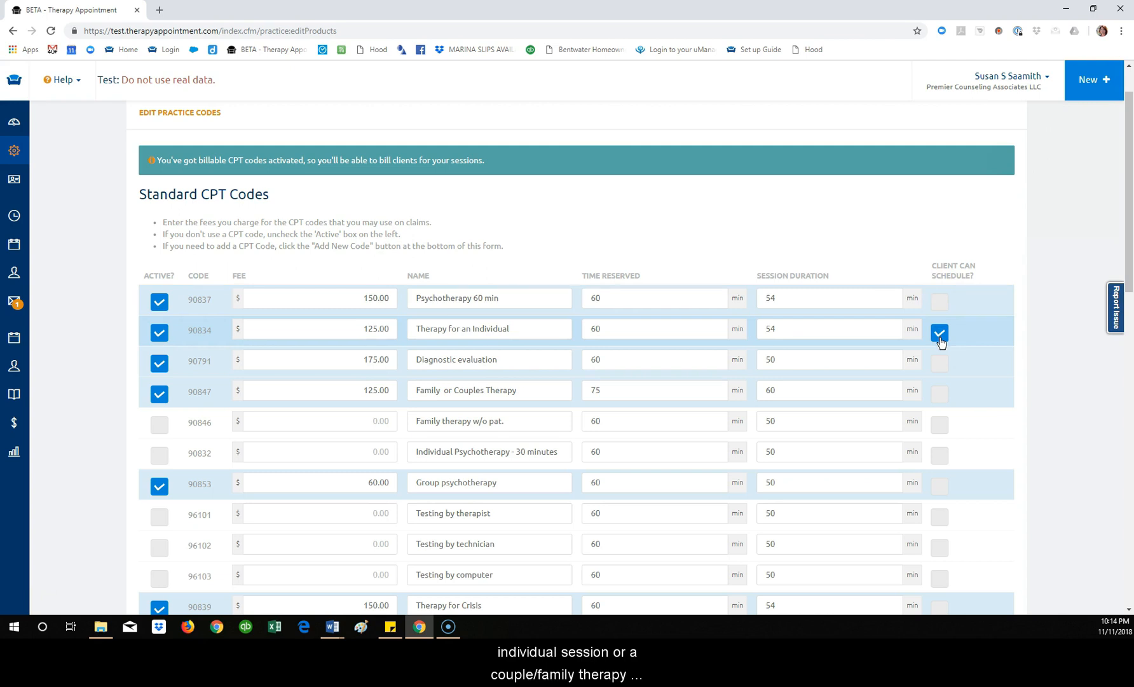
left_click(939, 394)
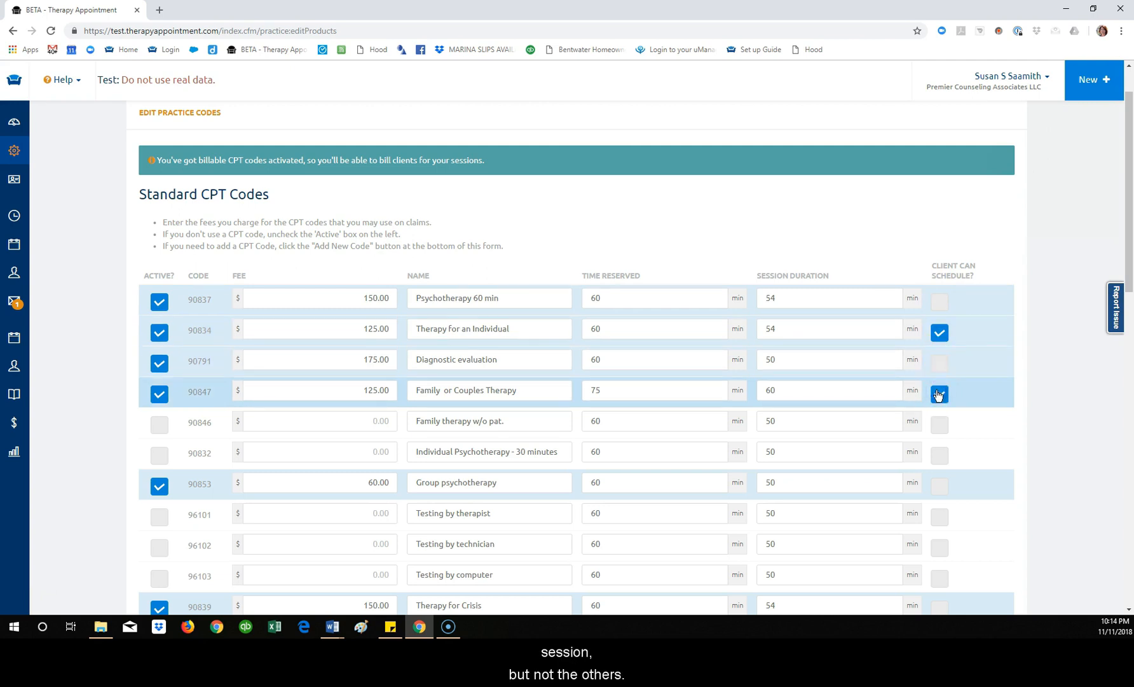
left_click(940, 393)
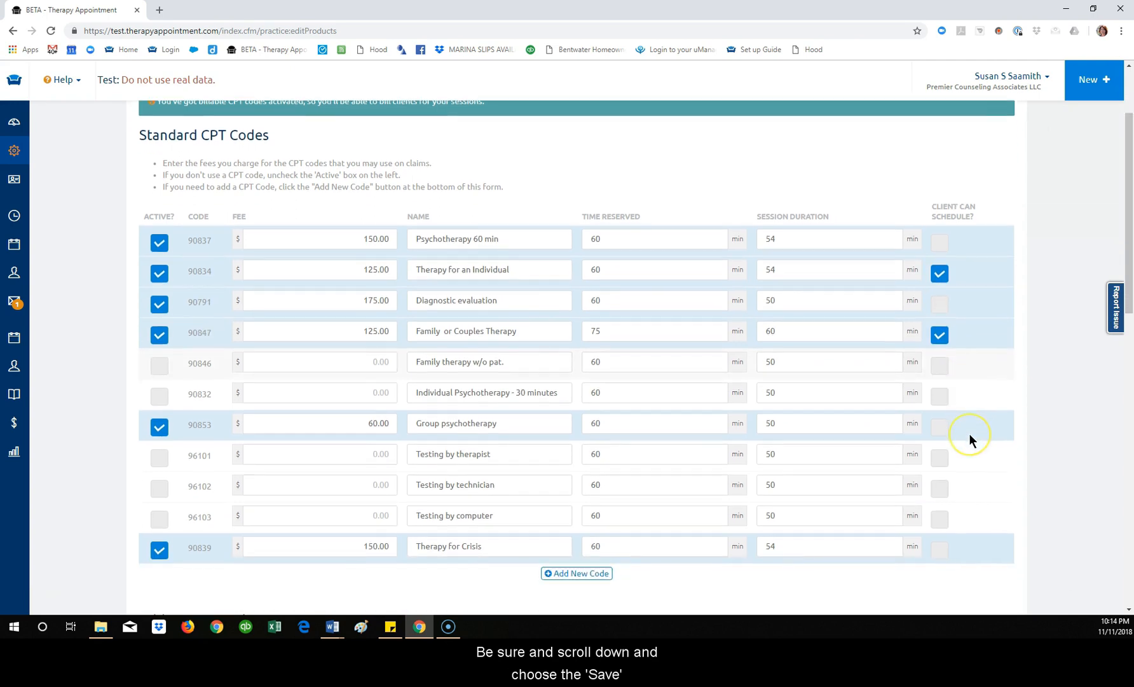
scroll("down", 3)
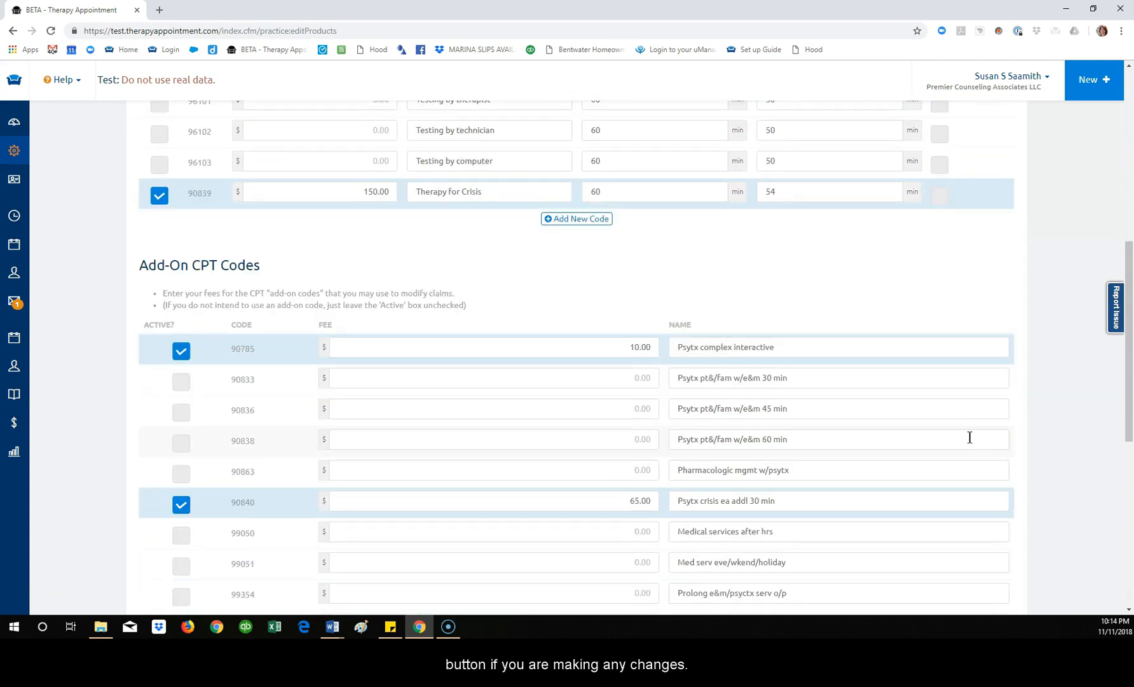
scroll("down", 3)
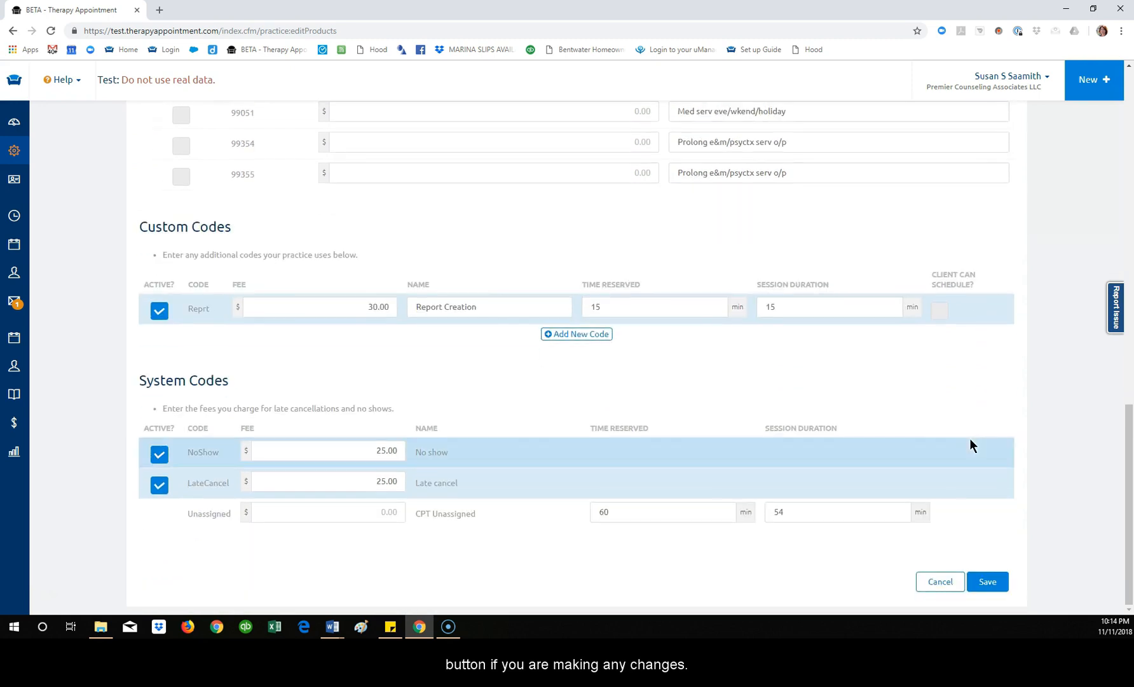
left_click(987, 581)
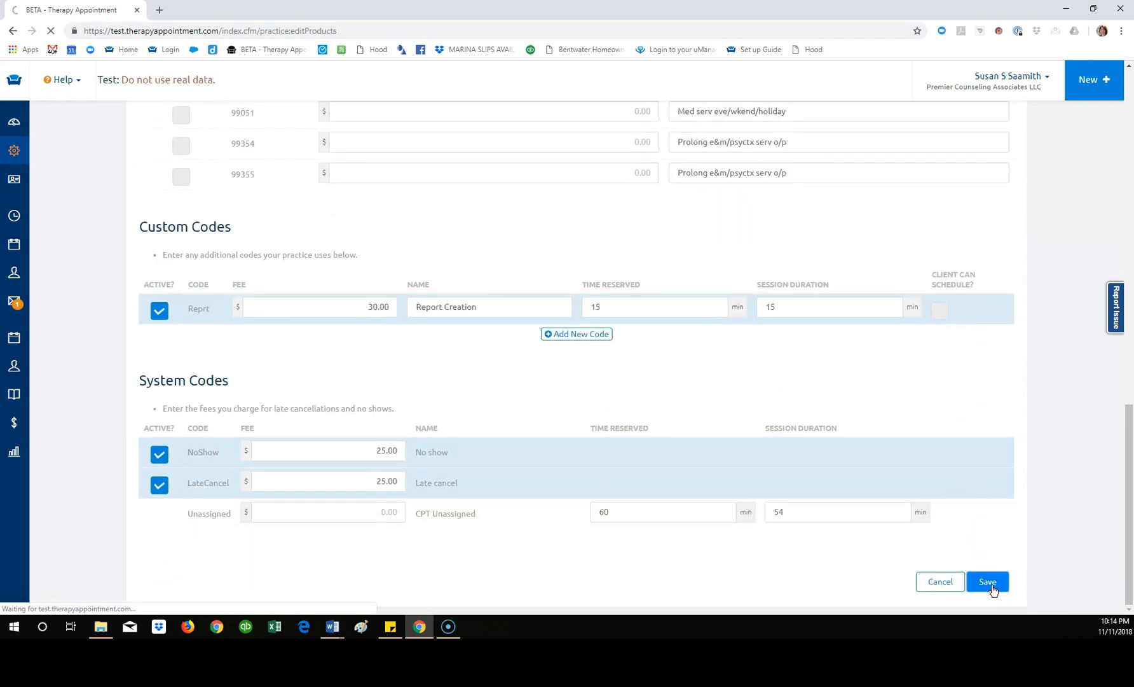
left_click(987, 581)
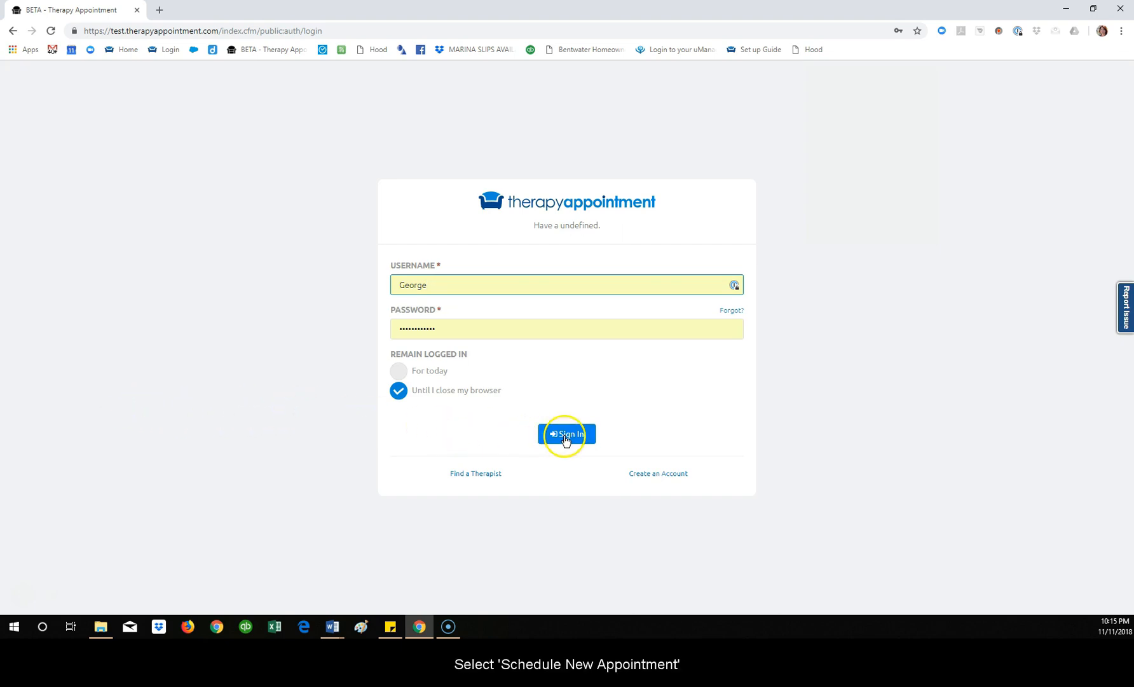
Step: Sign in as the client and start scheduling a new appointment
left_click(567, 434)
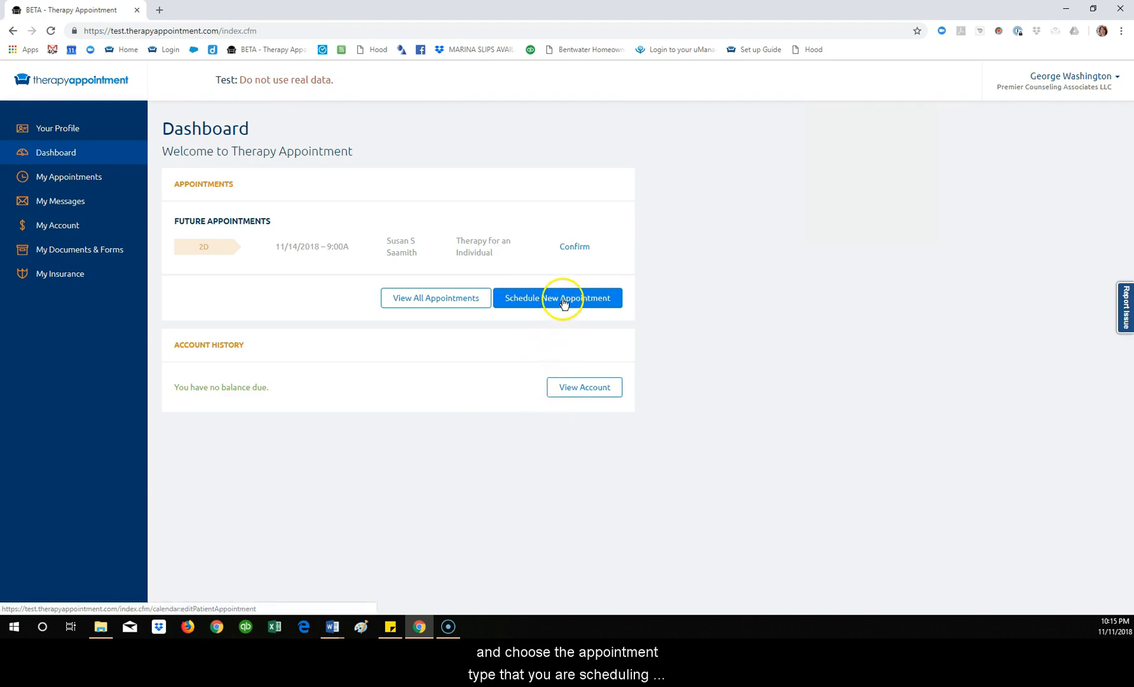
left_click(564, 298)
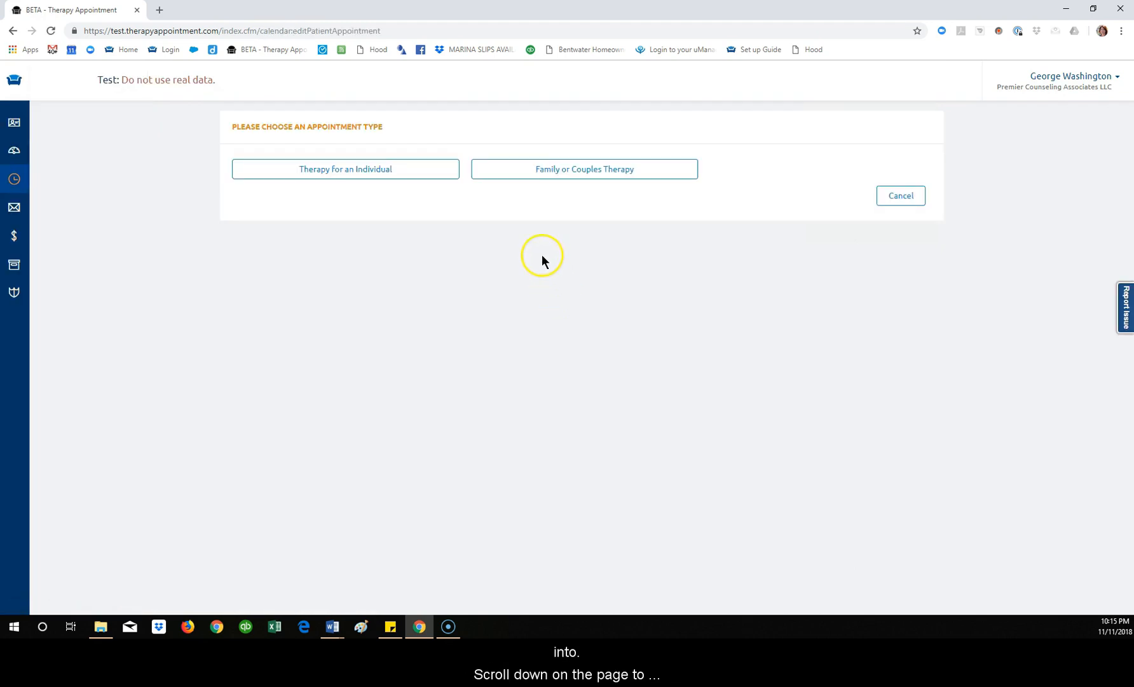
Step: Book Family or Couples Therapy on Friday 11/16/2018 at 12:00 PM
left_click(584, 168)
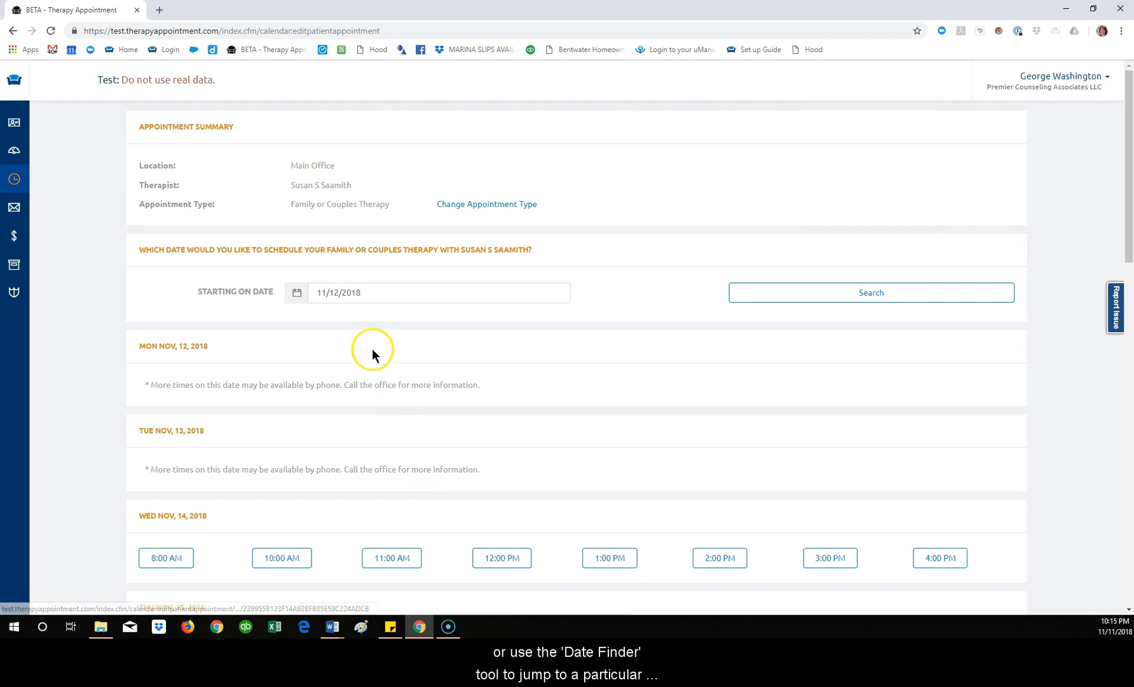
left_click(438, 292)
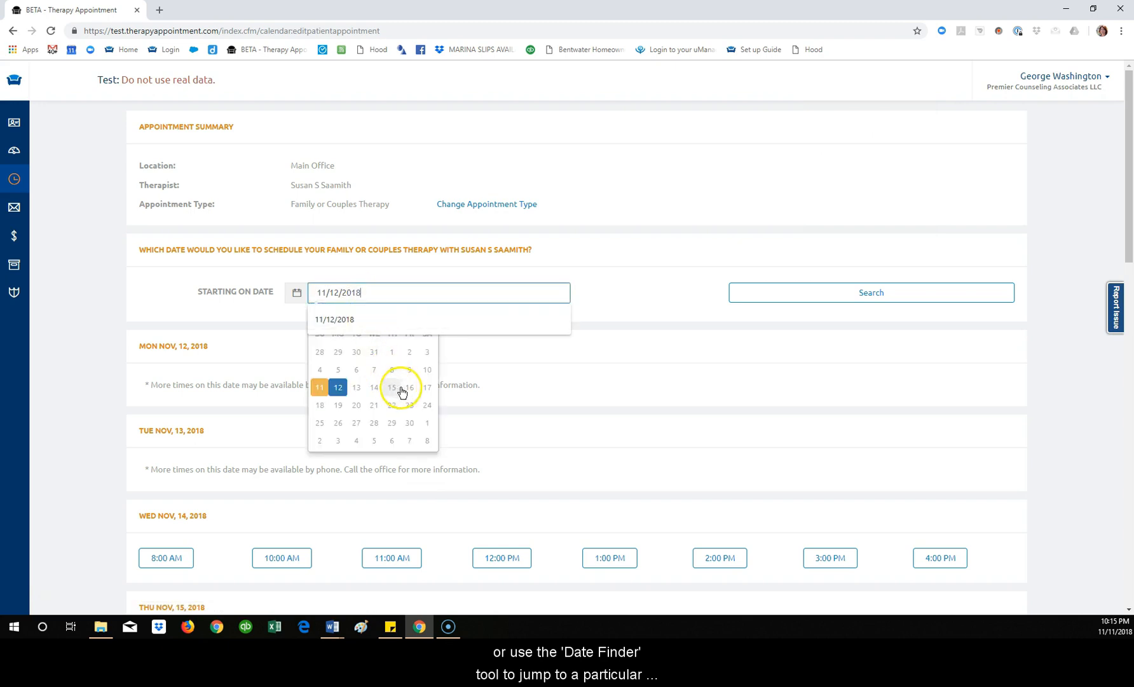
left_click(408, 388)
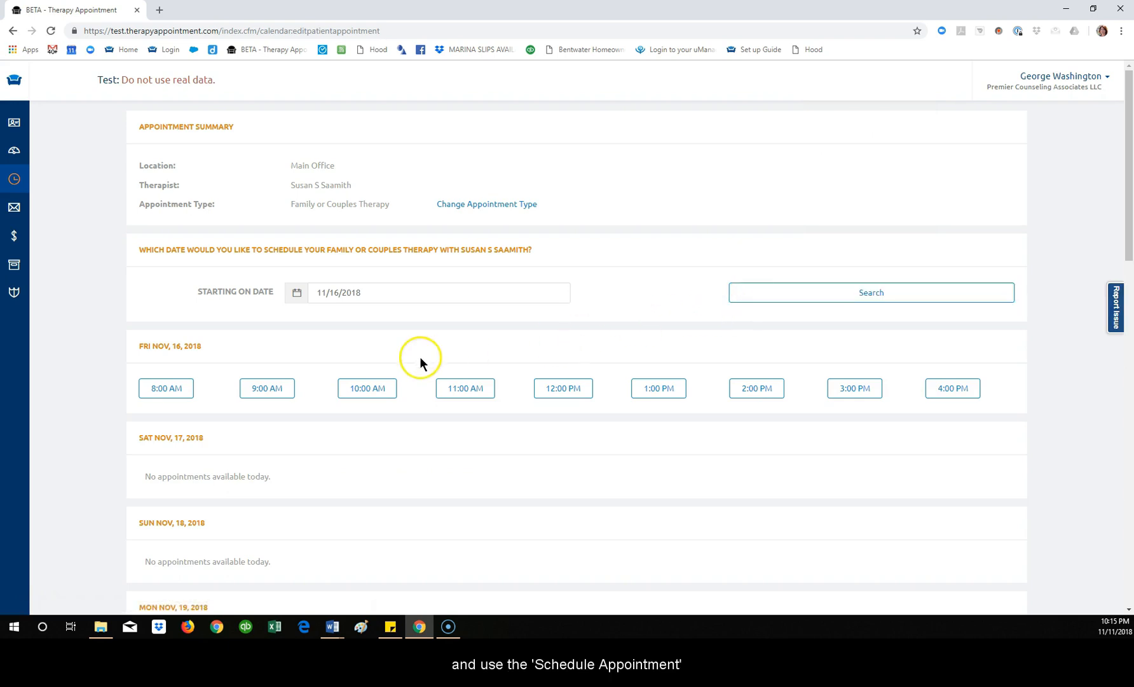
left_click(366, 387)
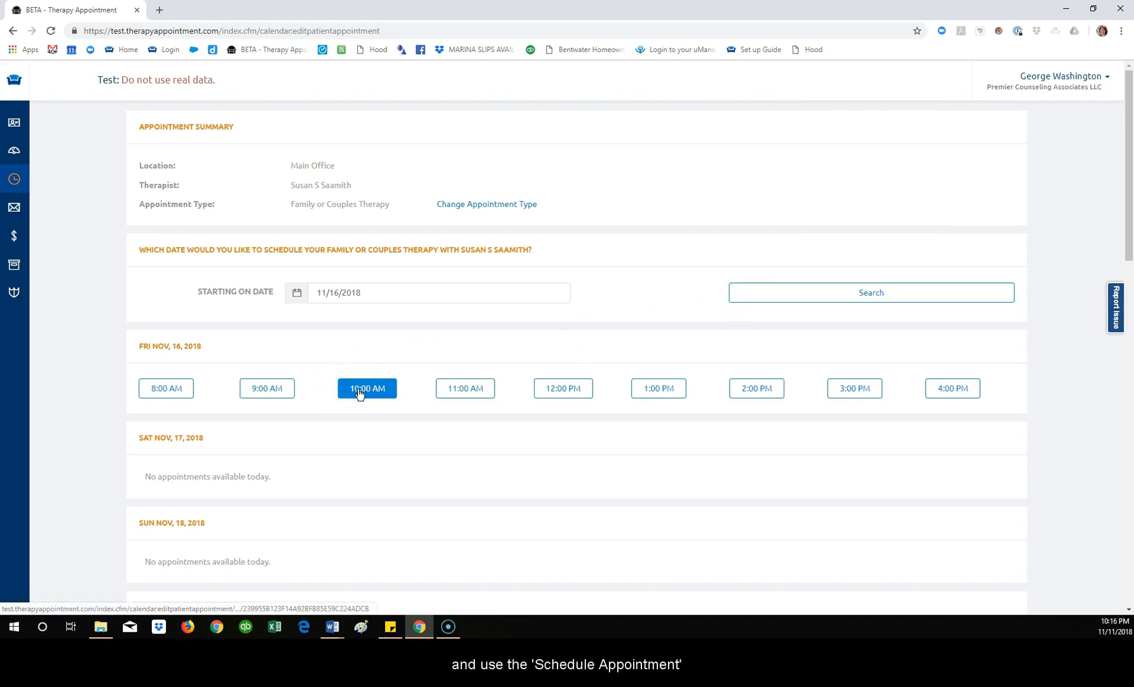
left_click(563, 388)
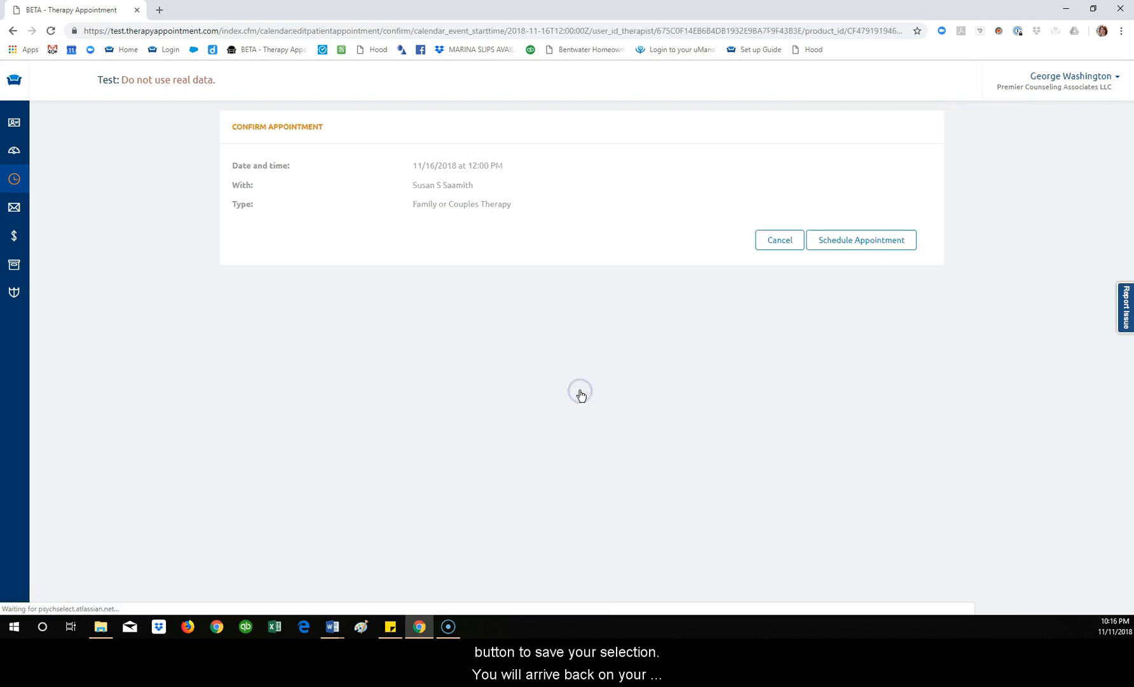
left_click(861, 240)
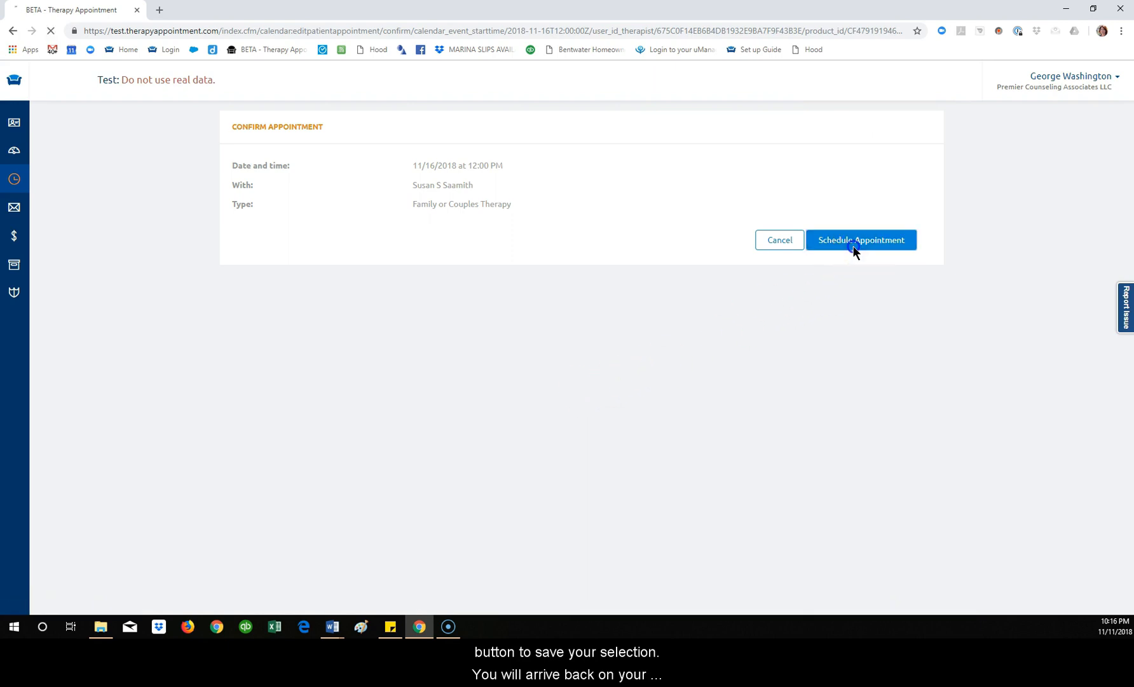
left_click(861, 239)
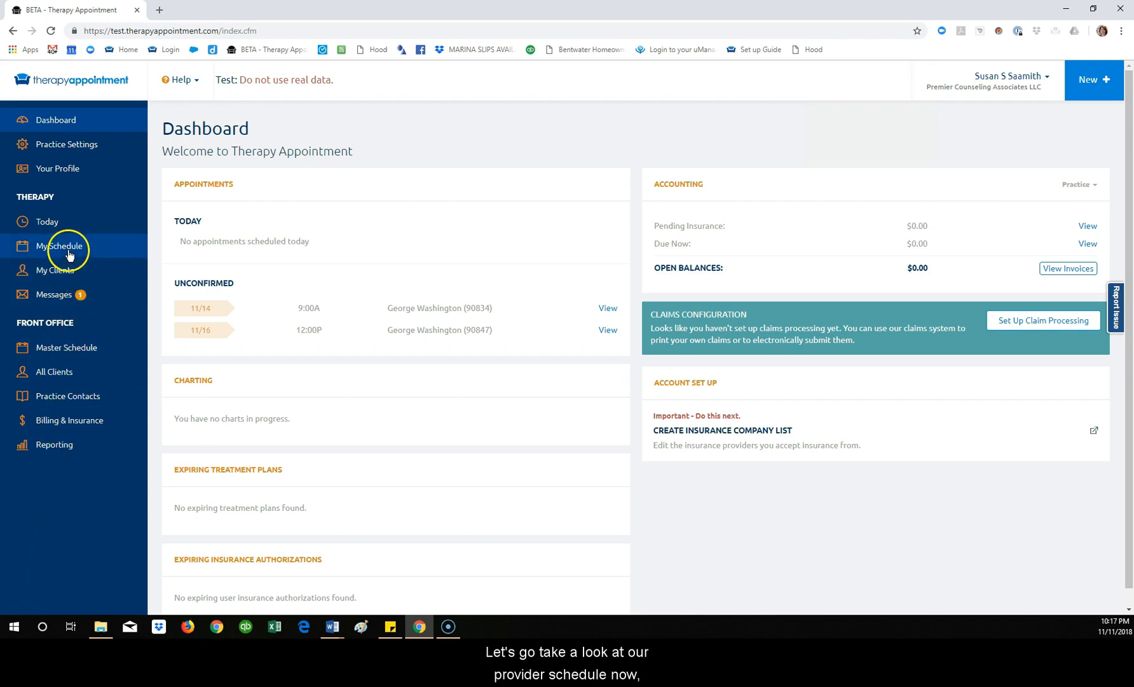
Step: Open My Schedule to view the week with the 11/16 noon booking
left_click(59, 245)
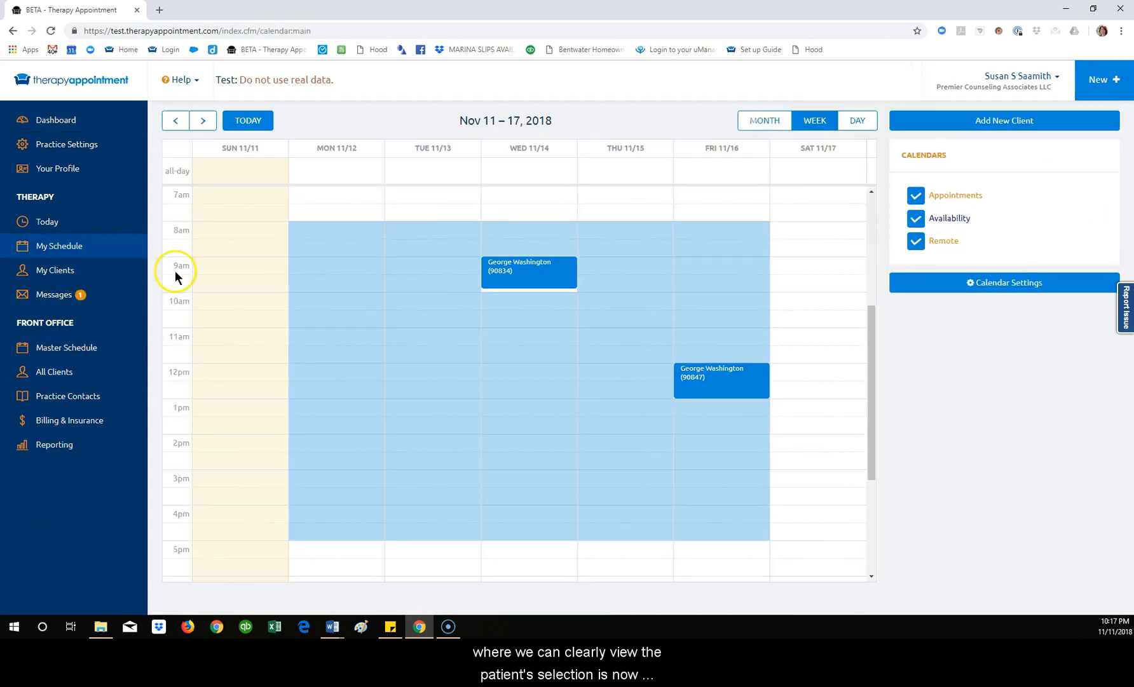